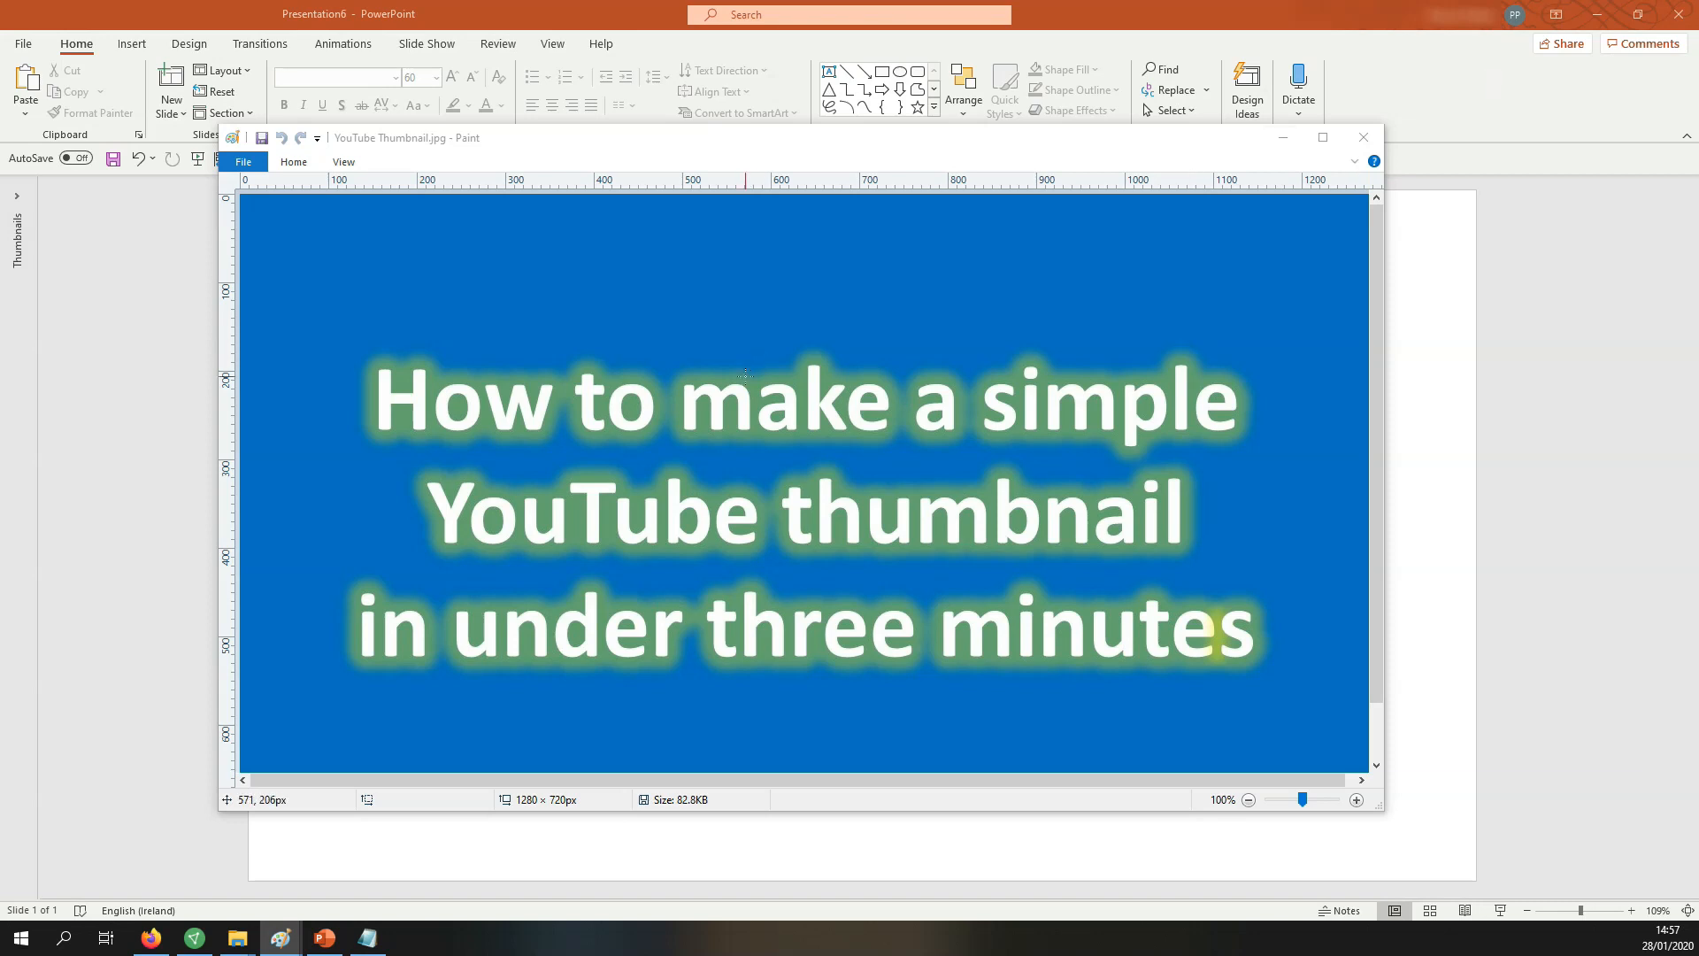
mouse_move(353, 334)
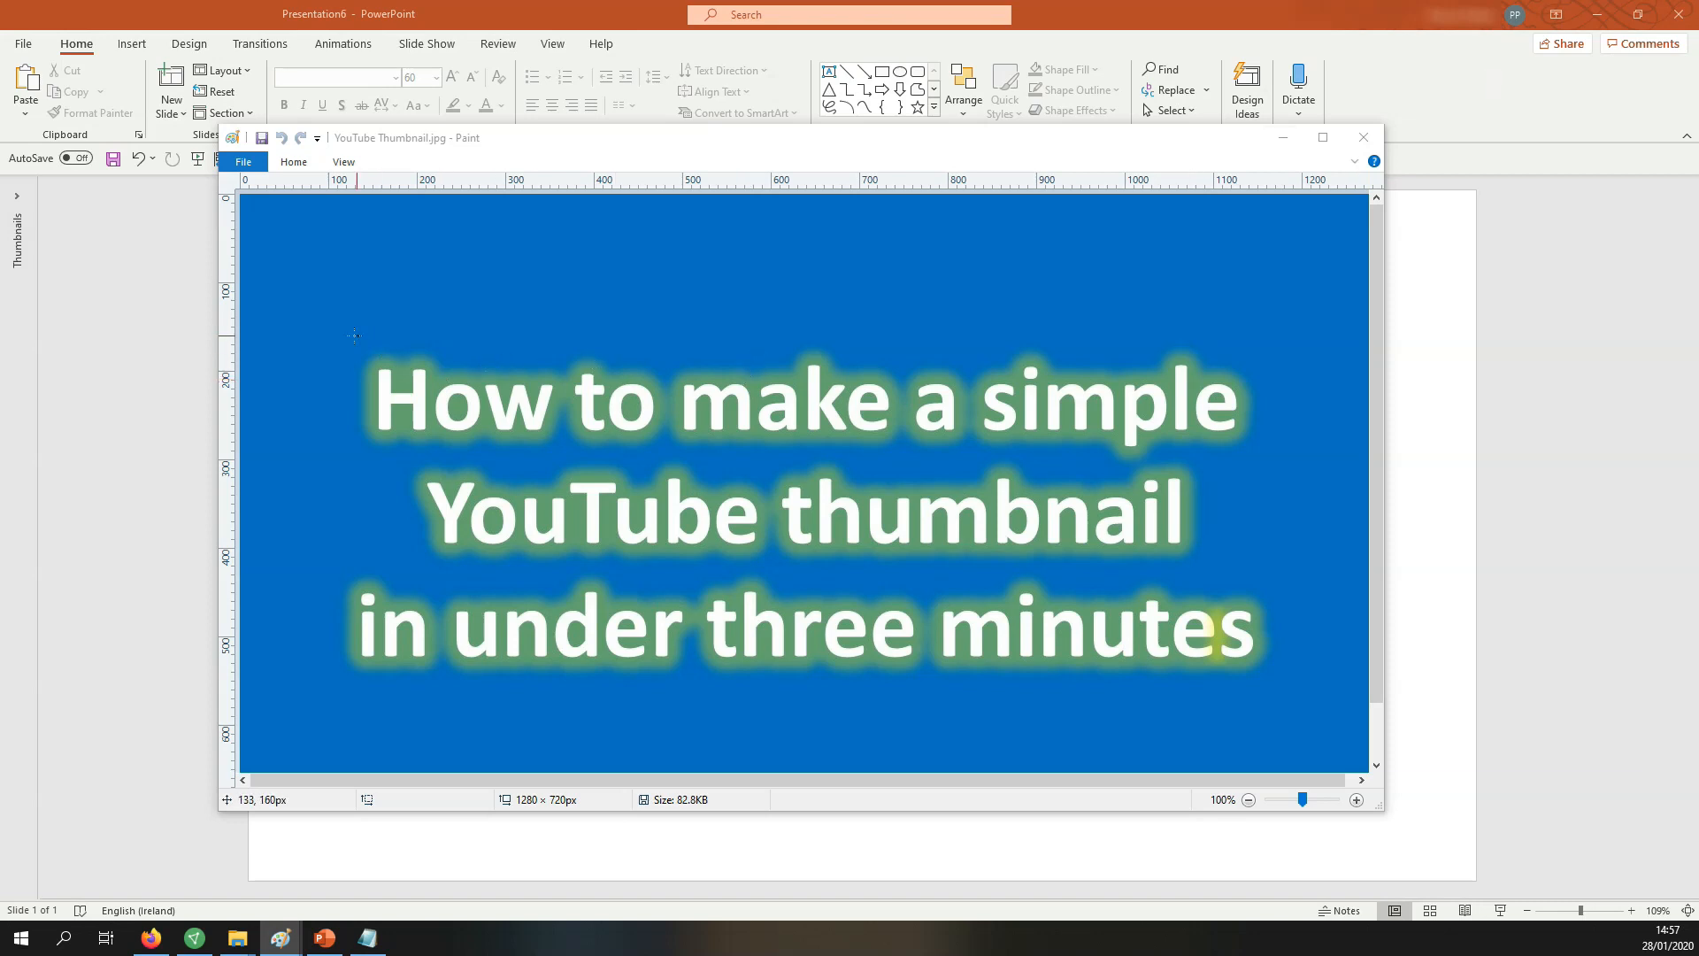
mouse_move(758, 534)
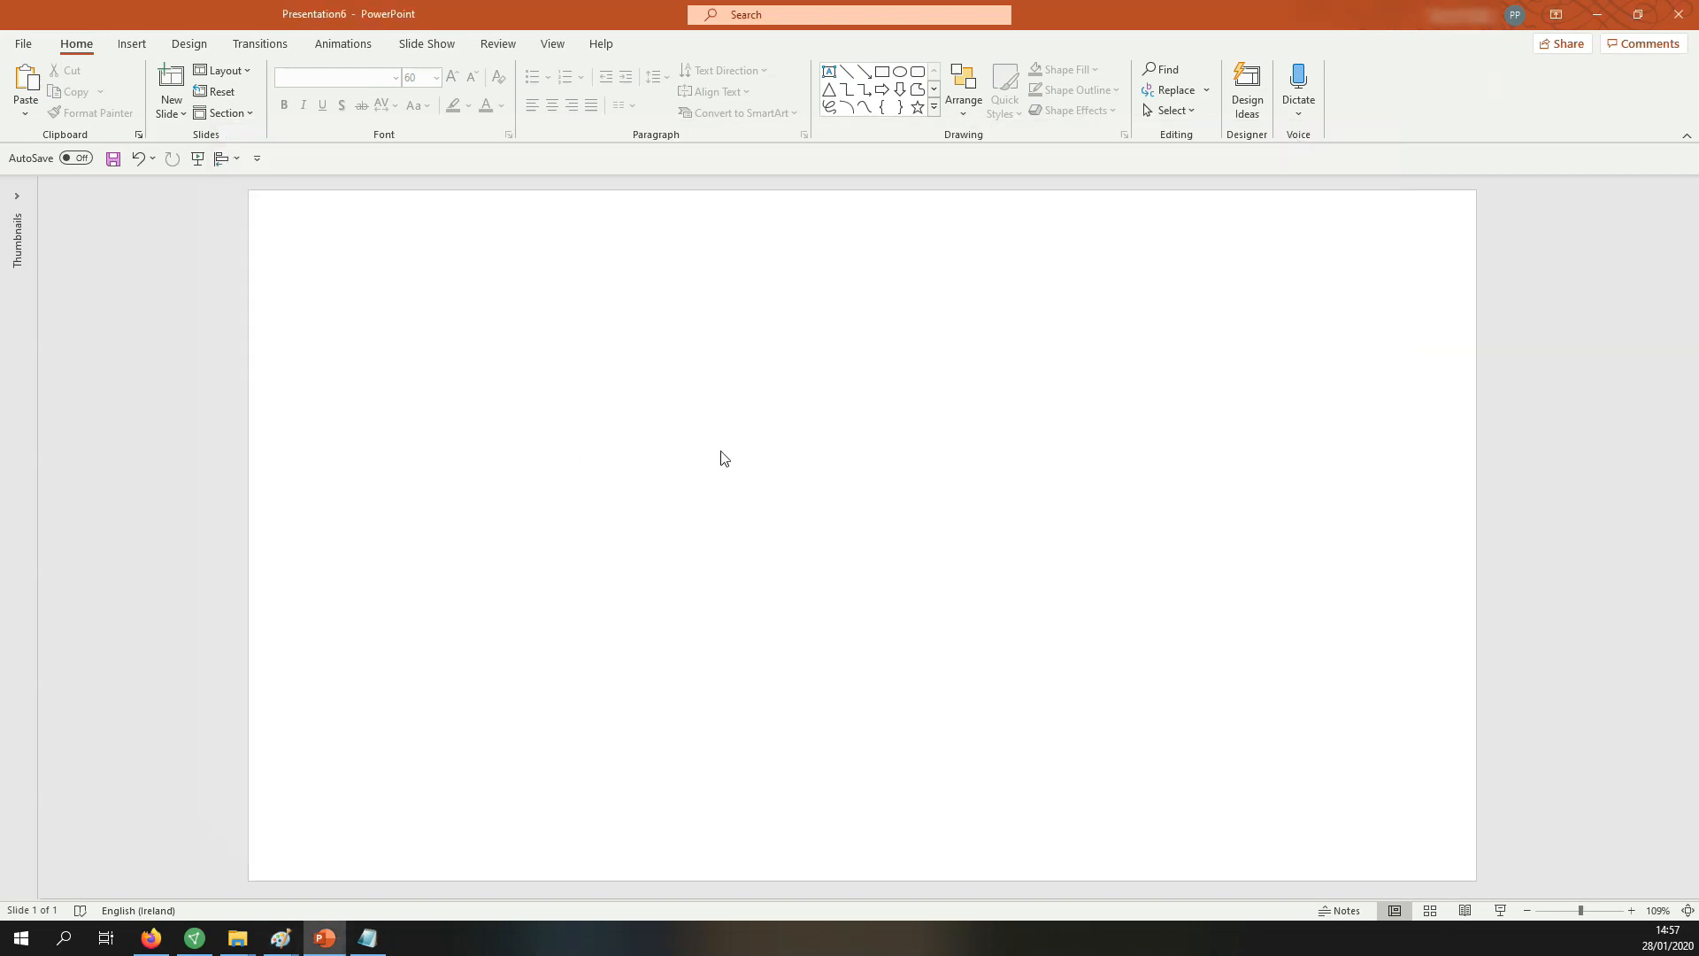
mouse_move(527, 396)
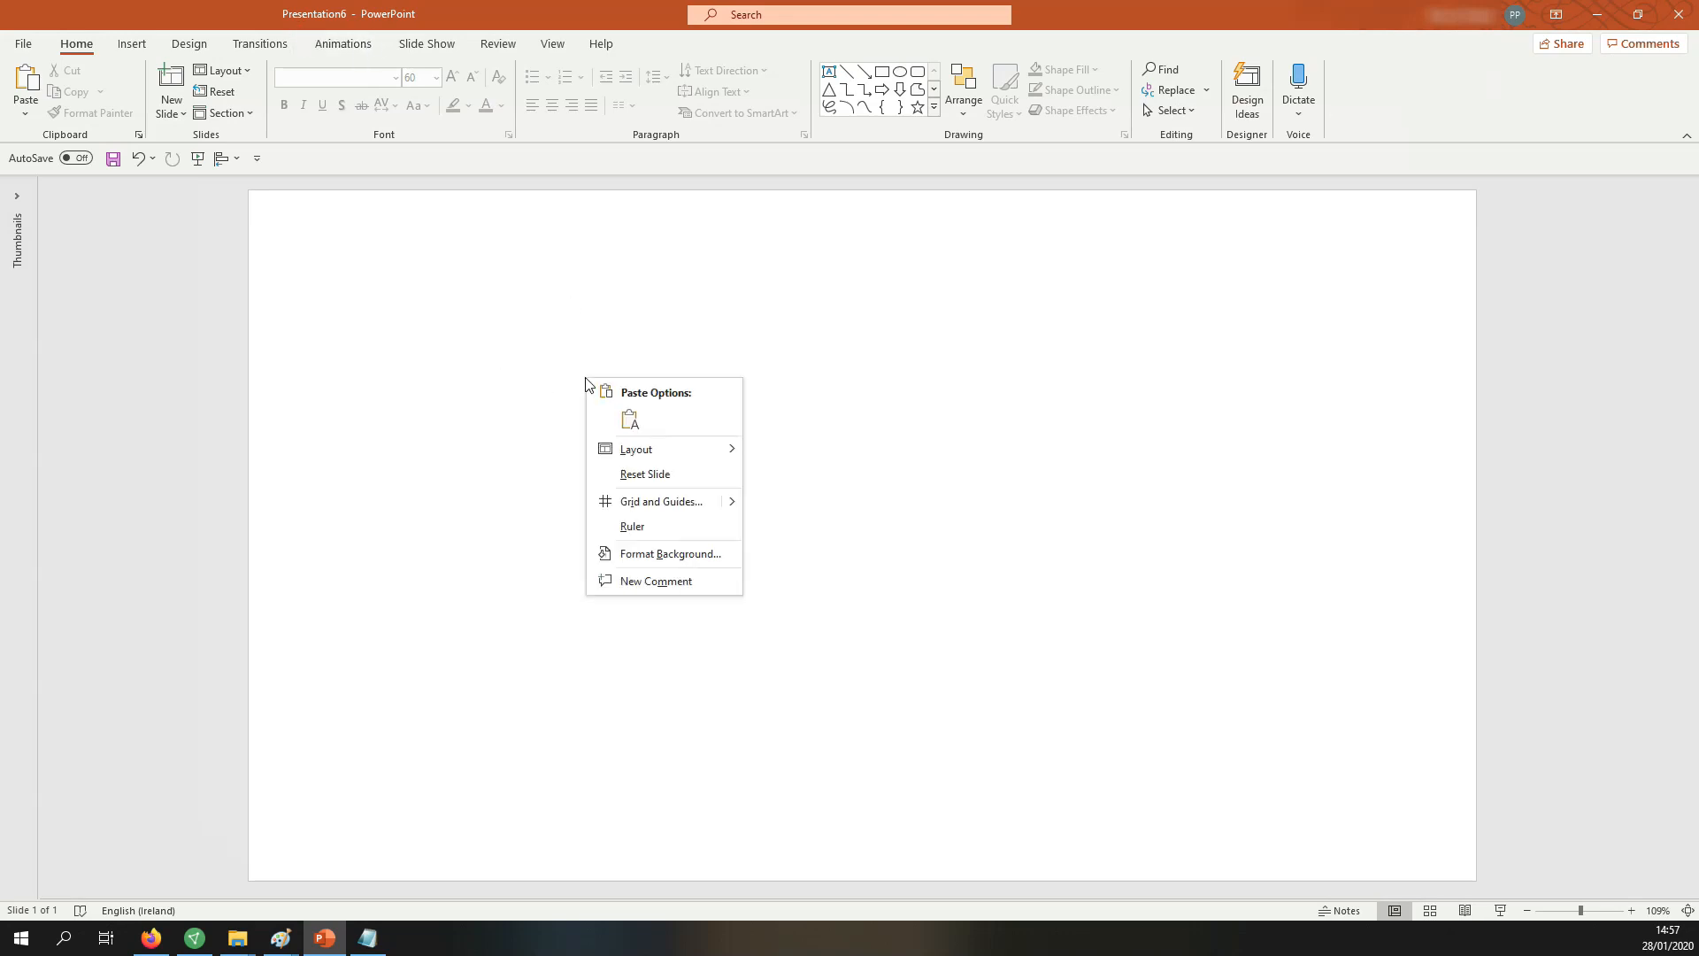
mouse_move(670, 554)
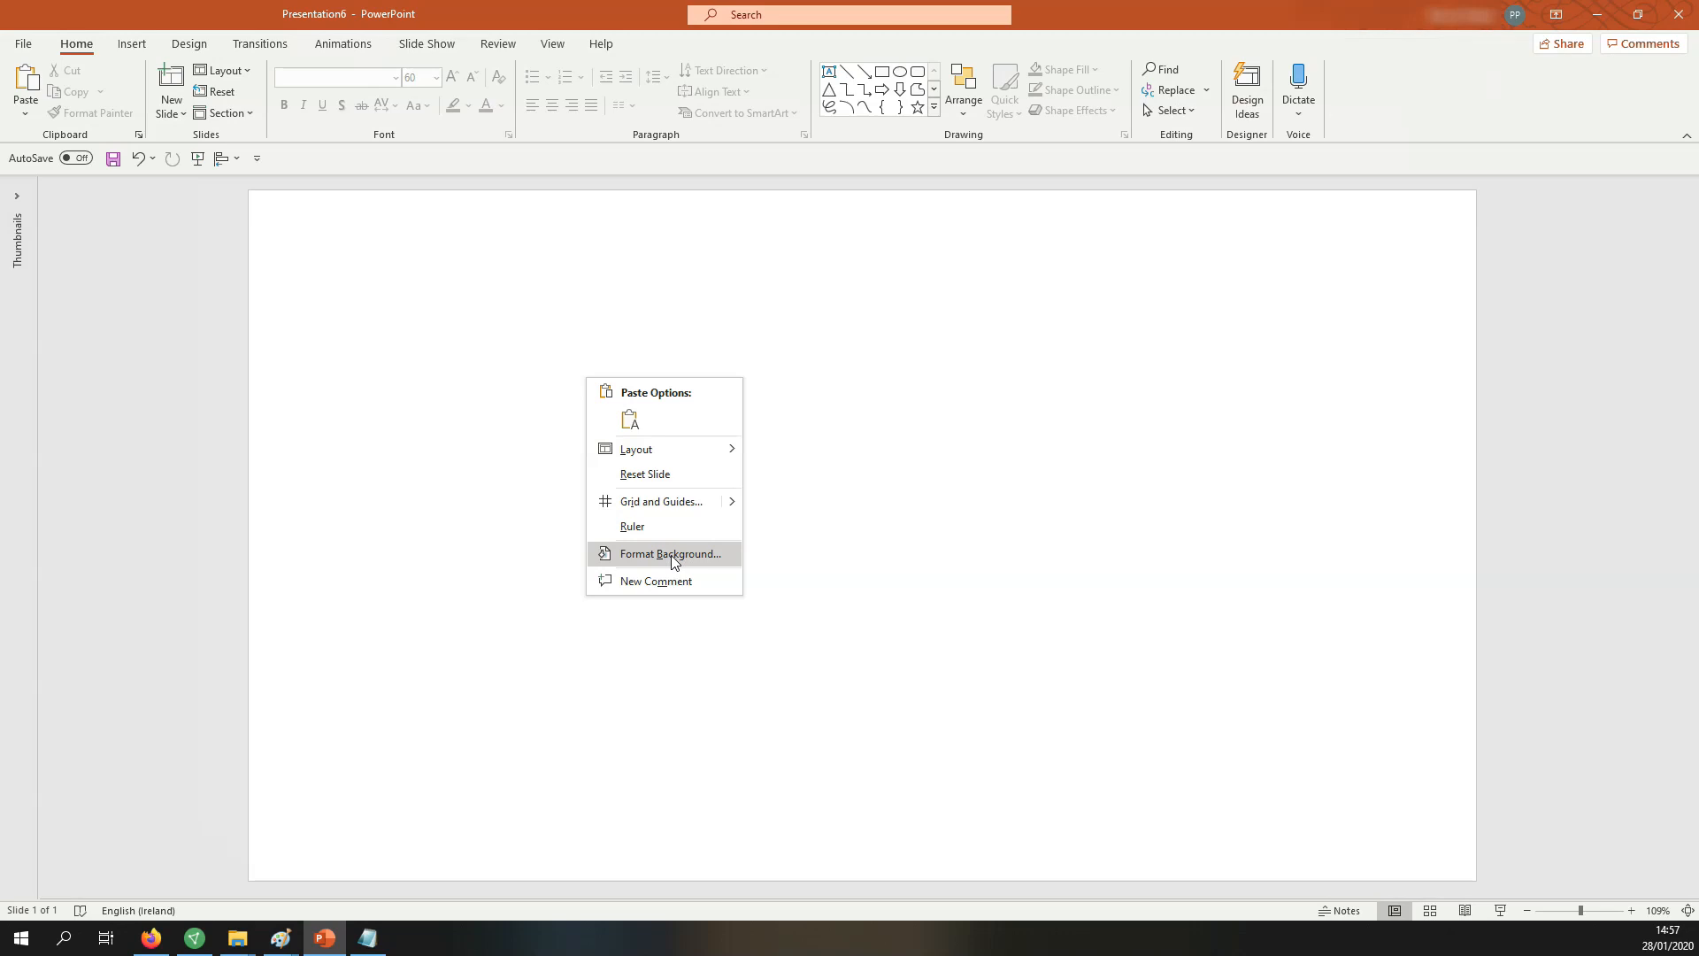
- Set the slide background to a solid blue fill via Format Background
click(669, 554)
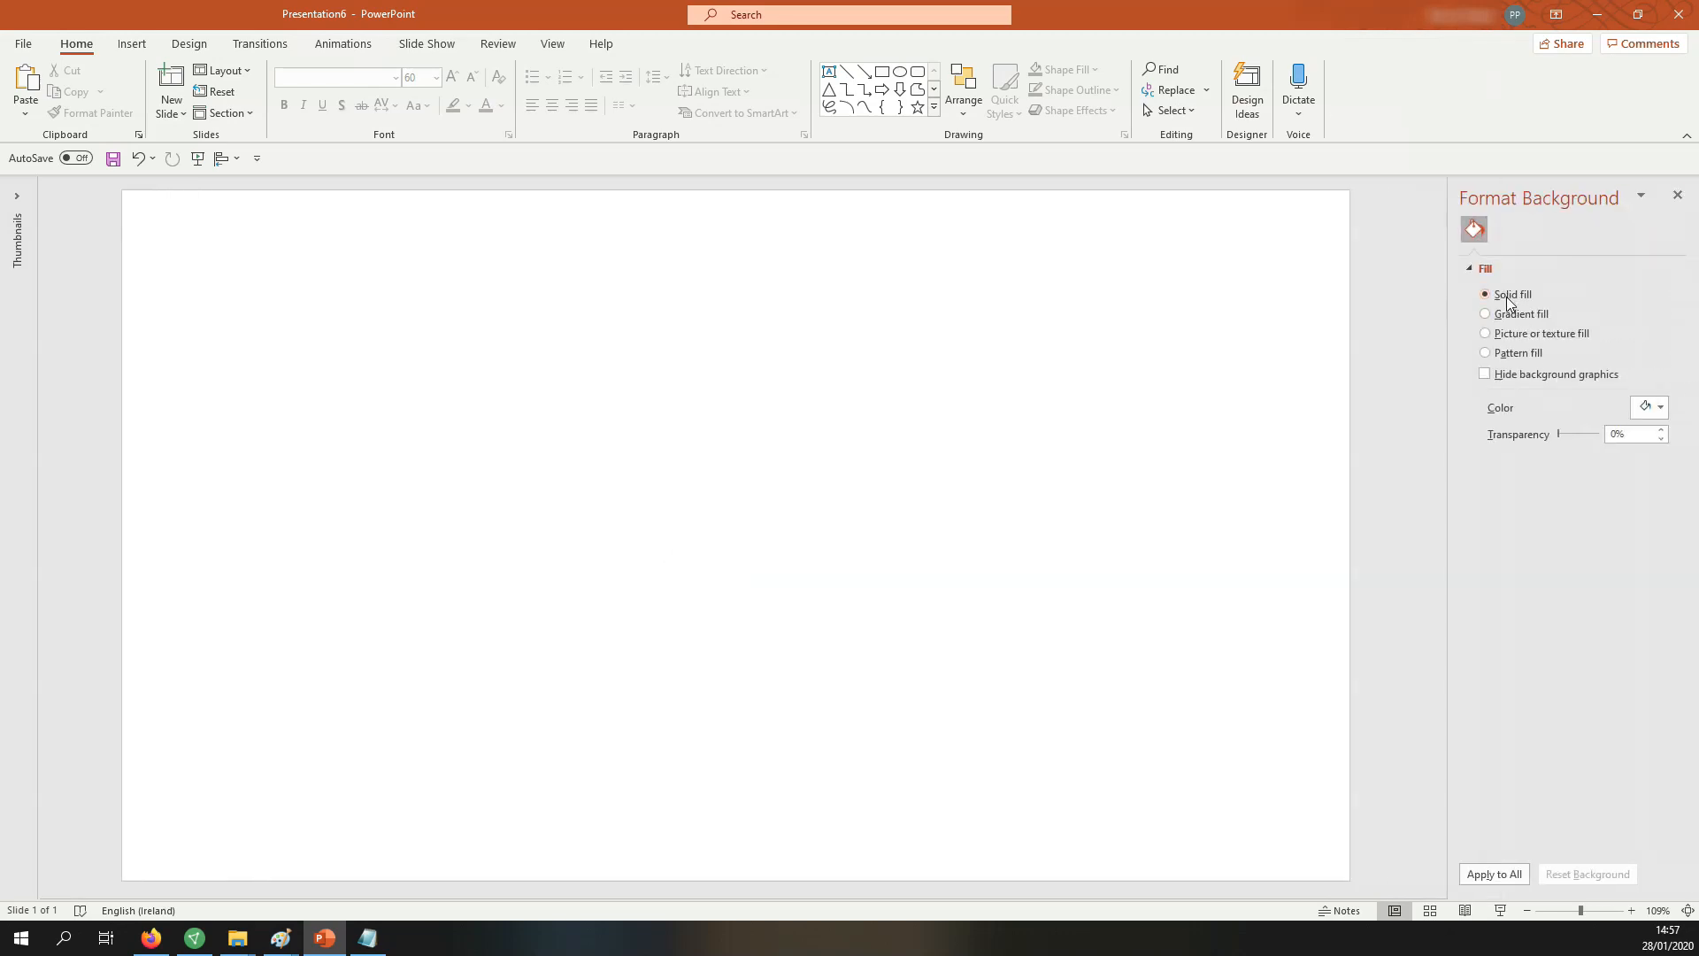
click(1661, 407)
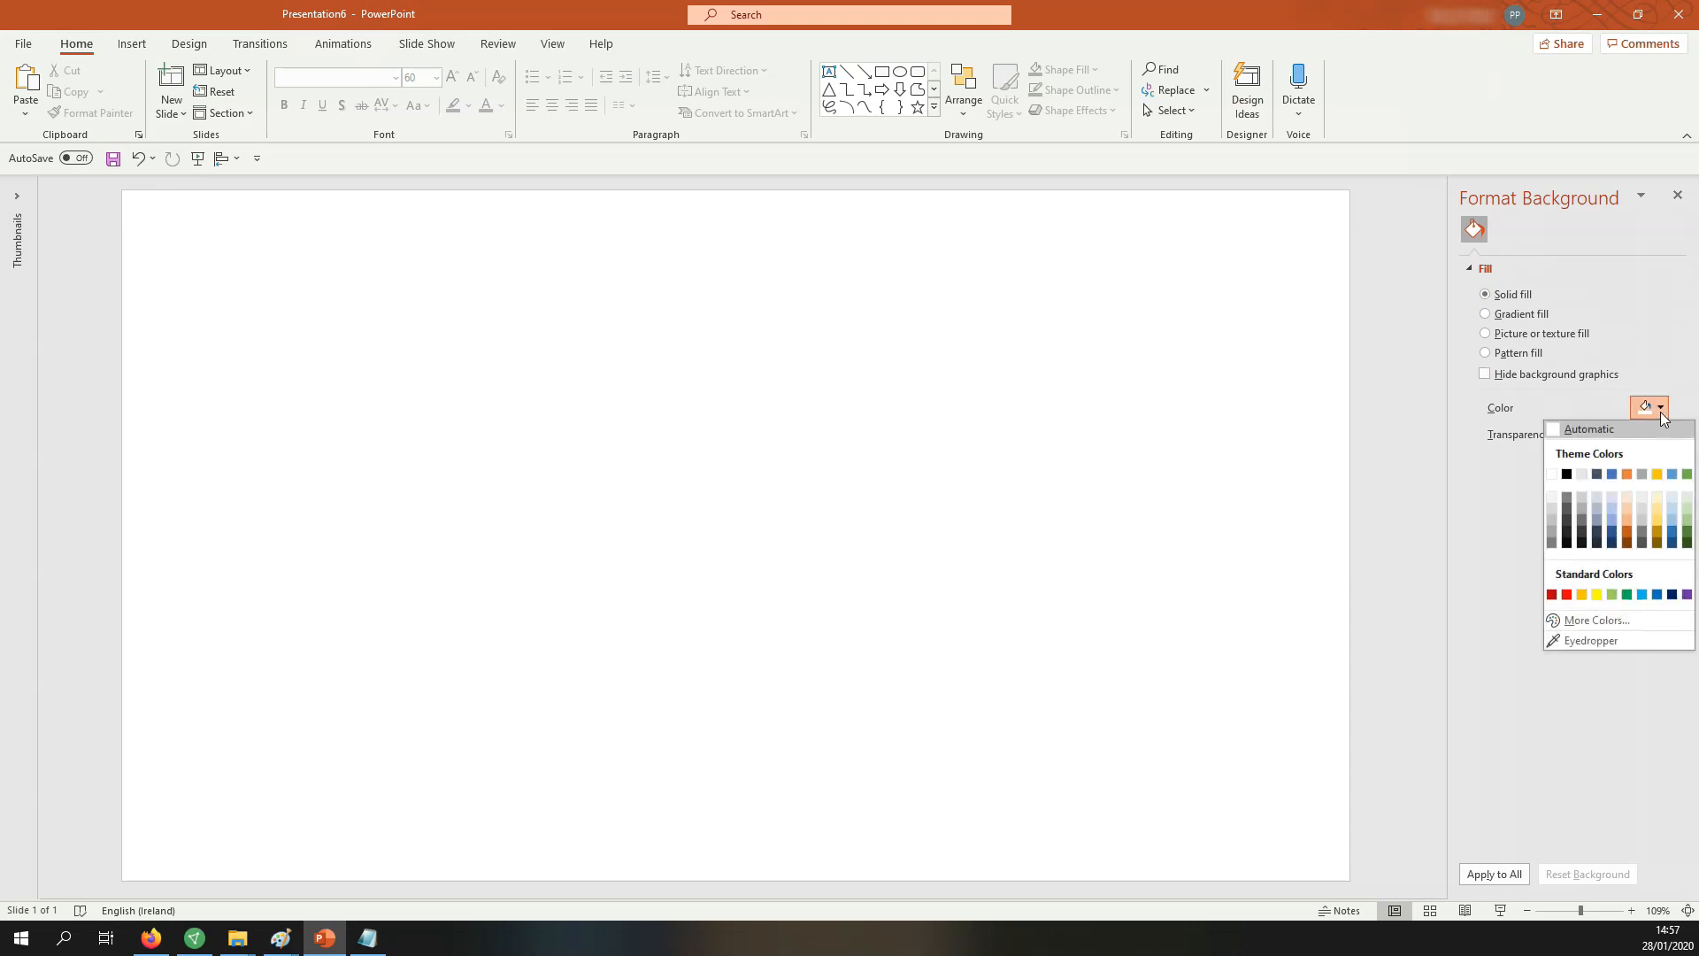
click(1640, 593)
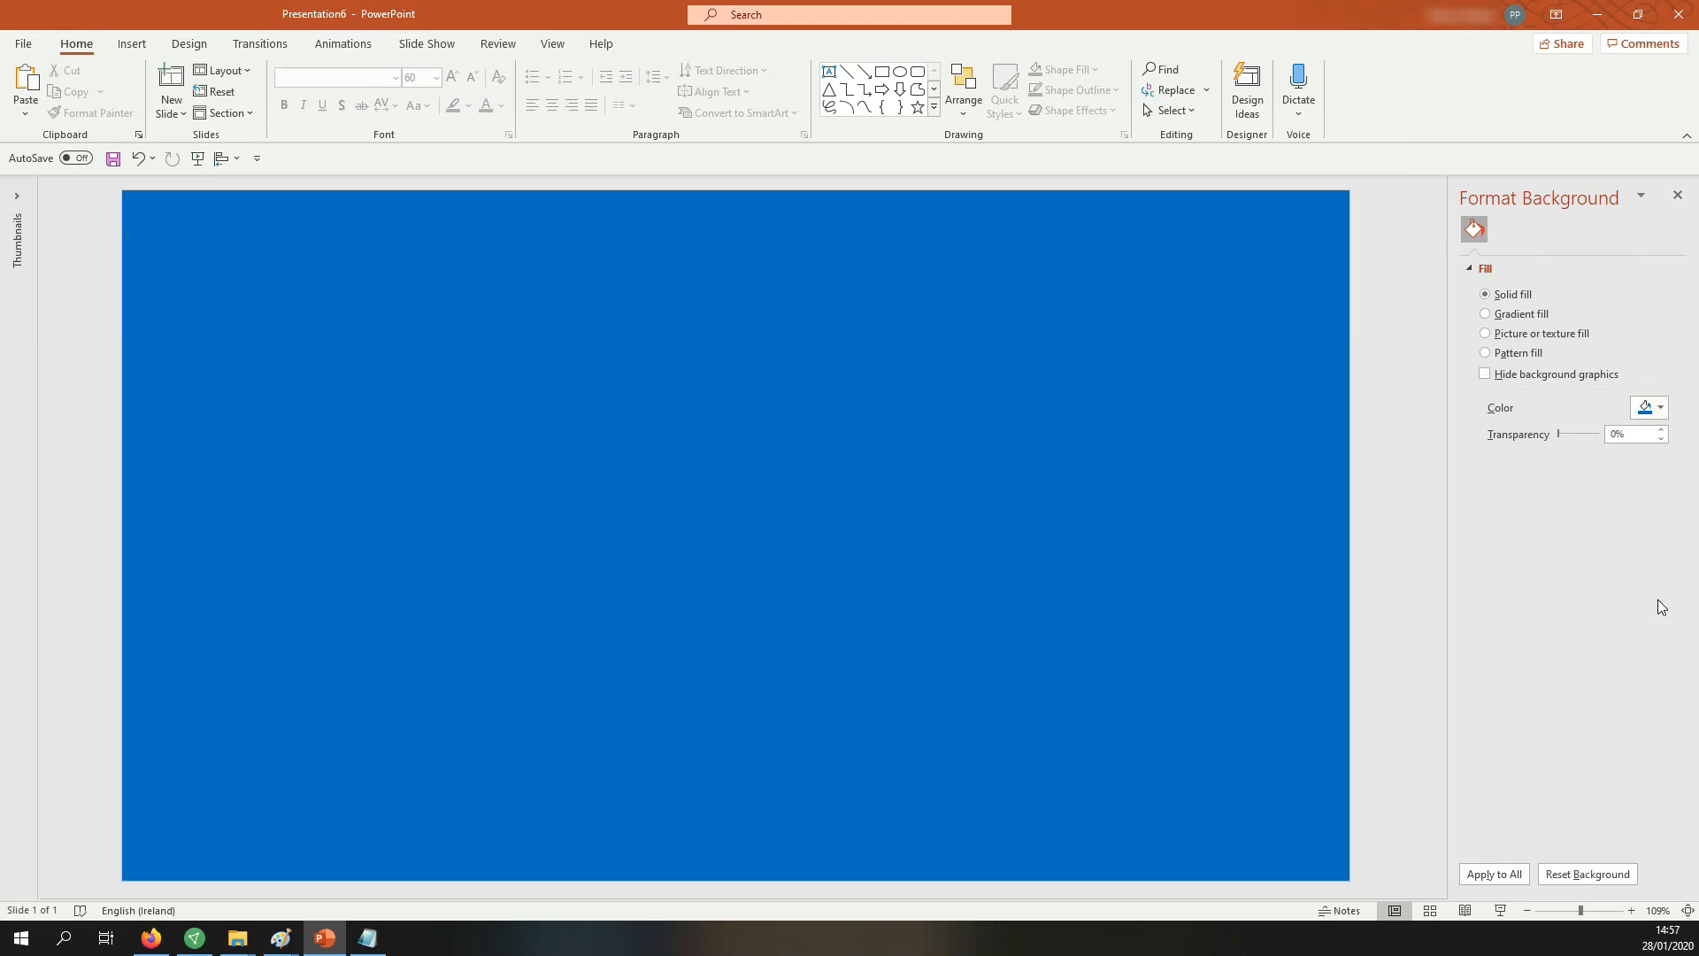
mouse_move(828, 72)
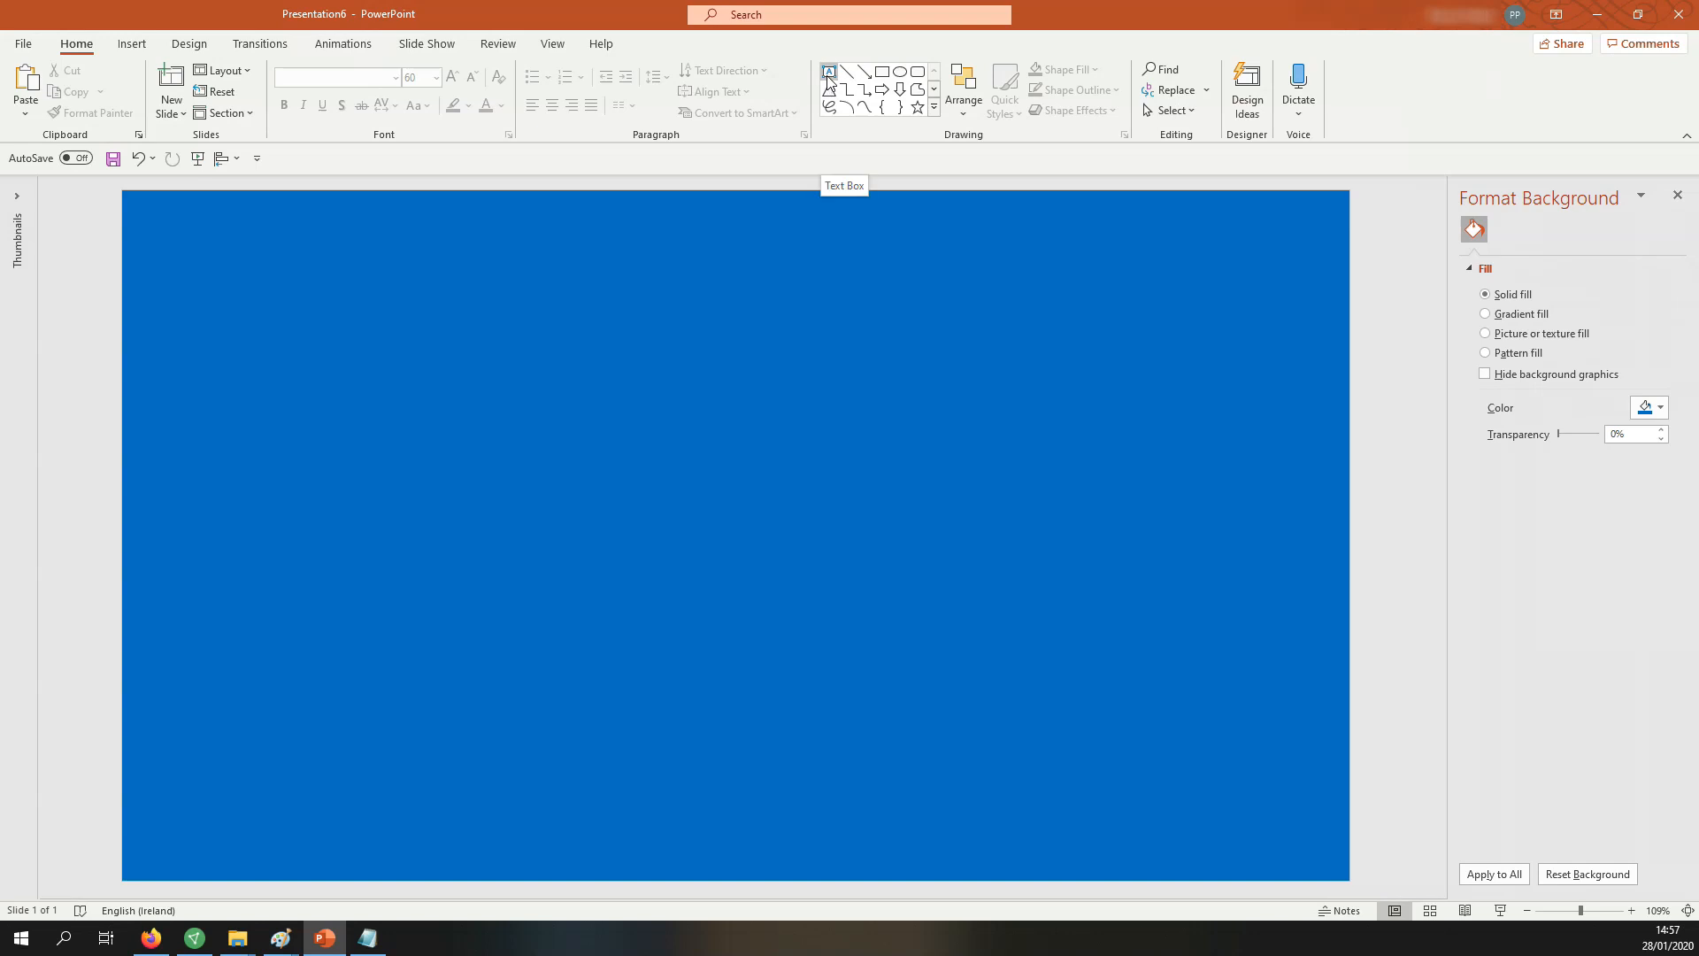
- Add a text box with the three-line YouTube thumbnail title at font size 80
click(828, 71)
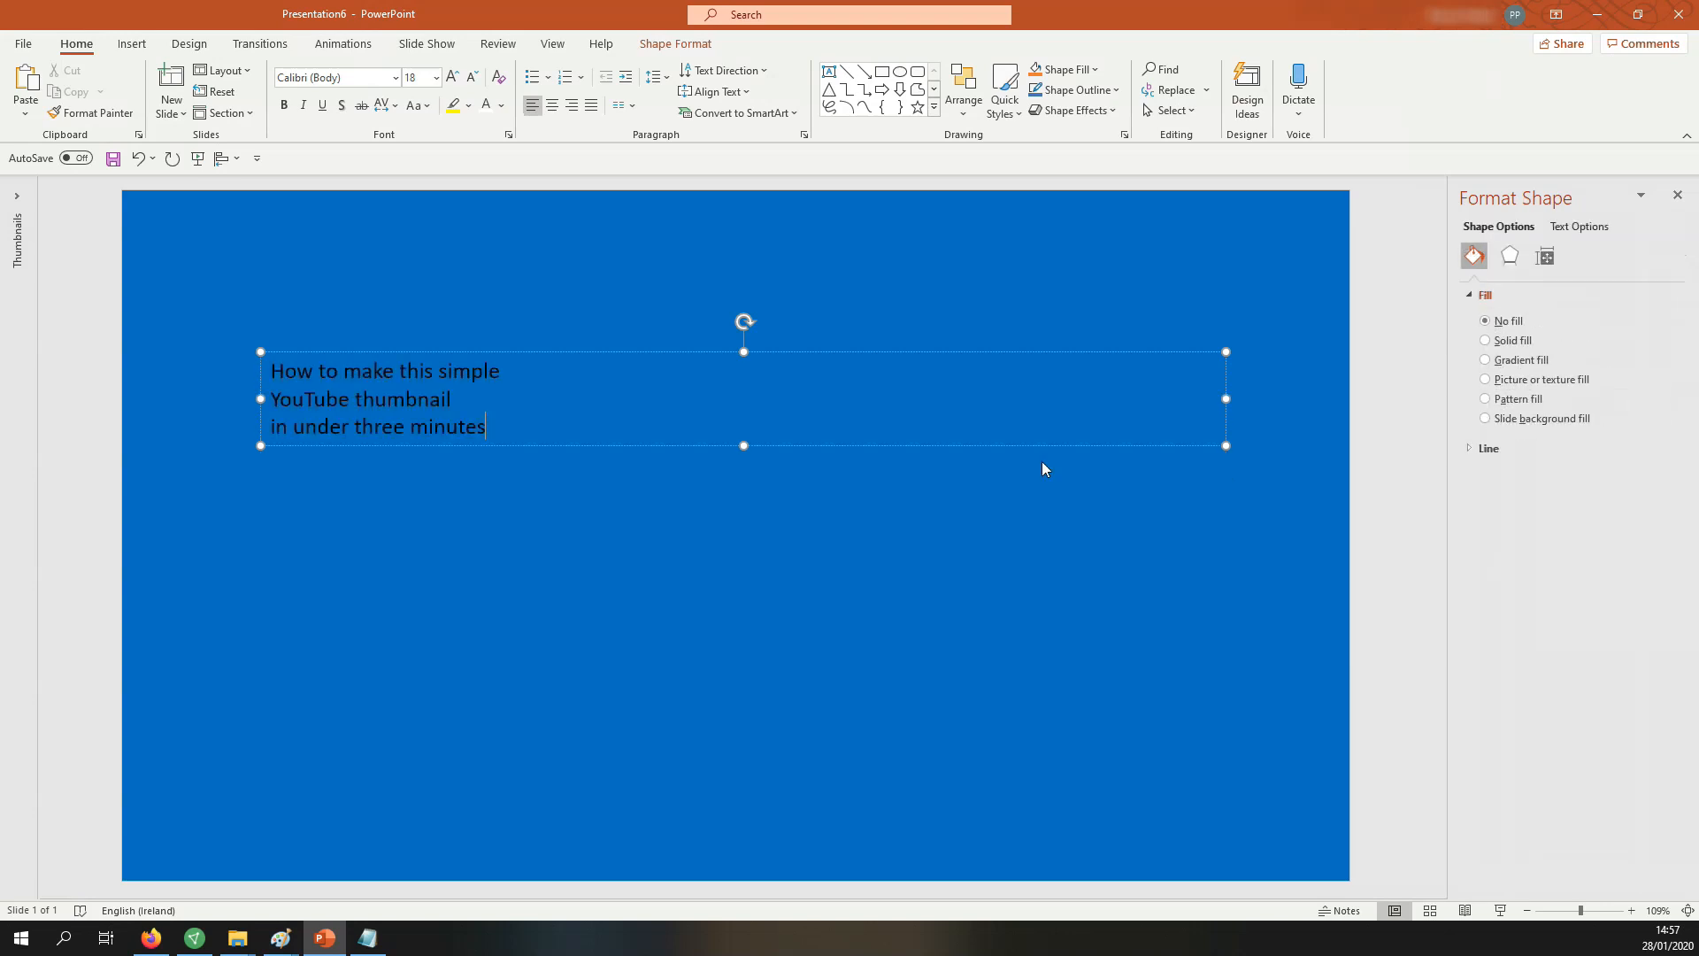
mouse_move(353, 406)
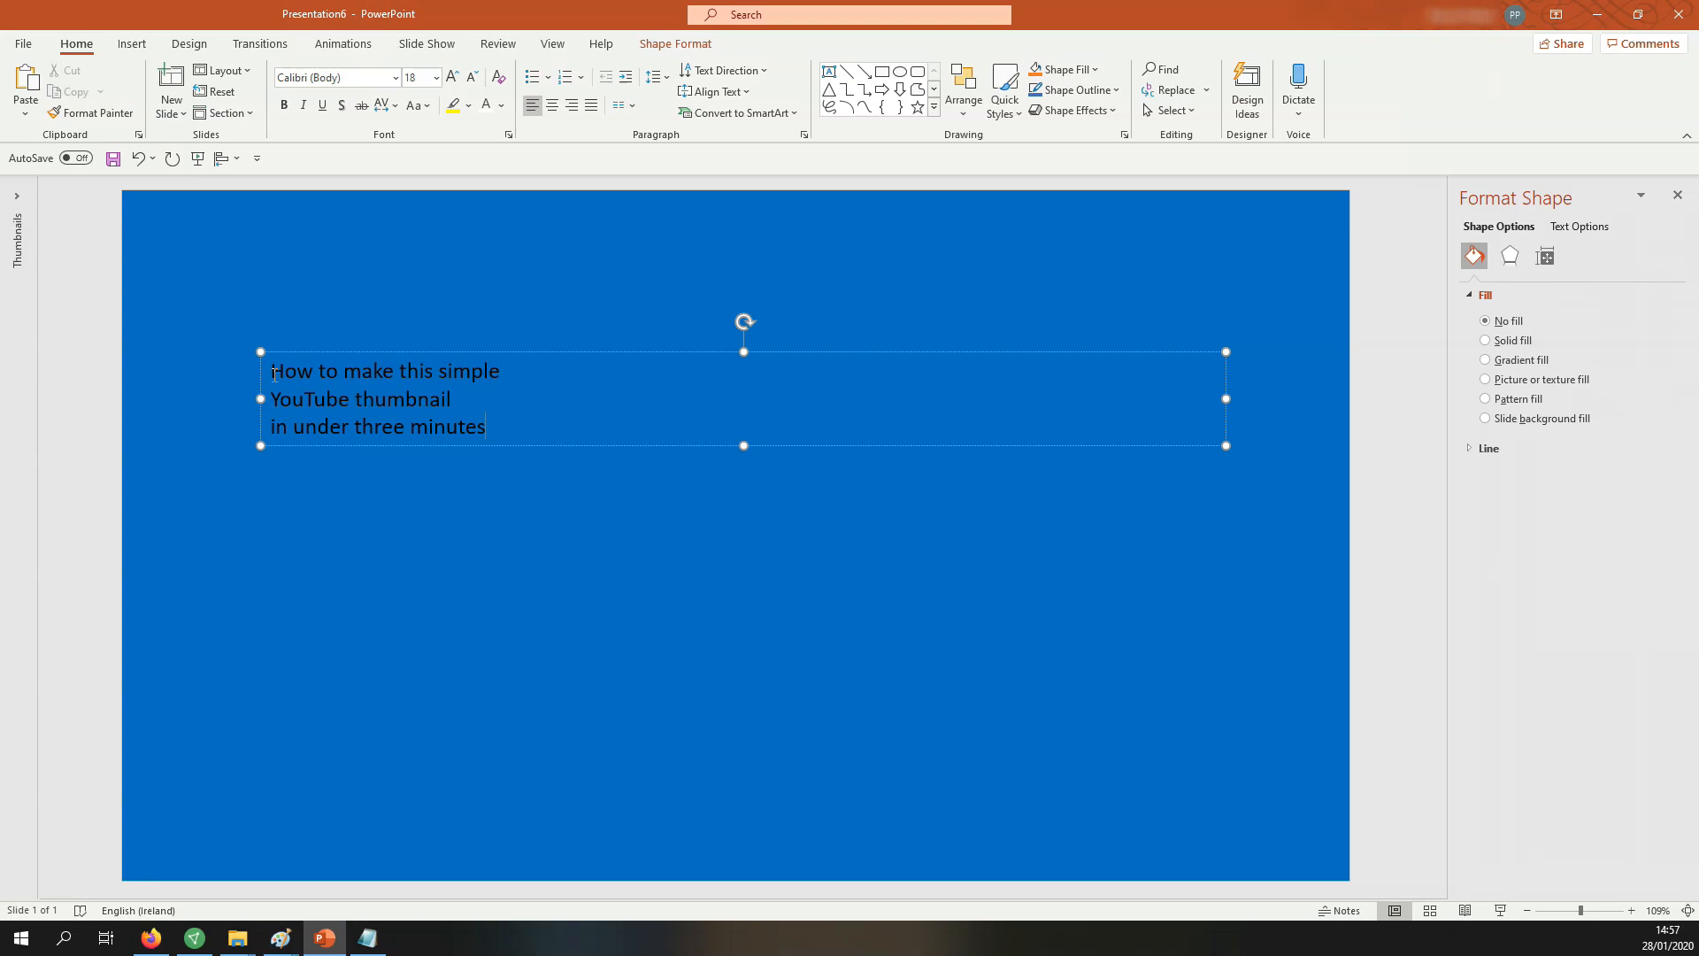
key(ctrl+a)
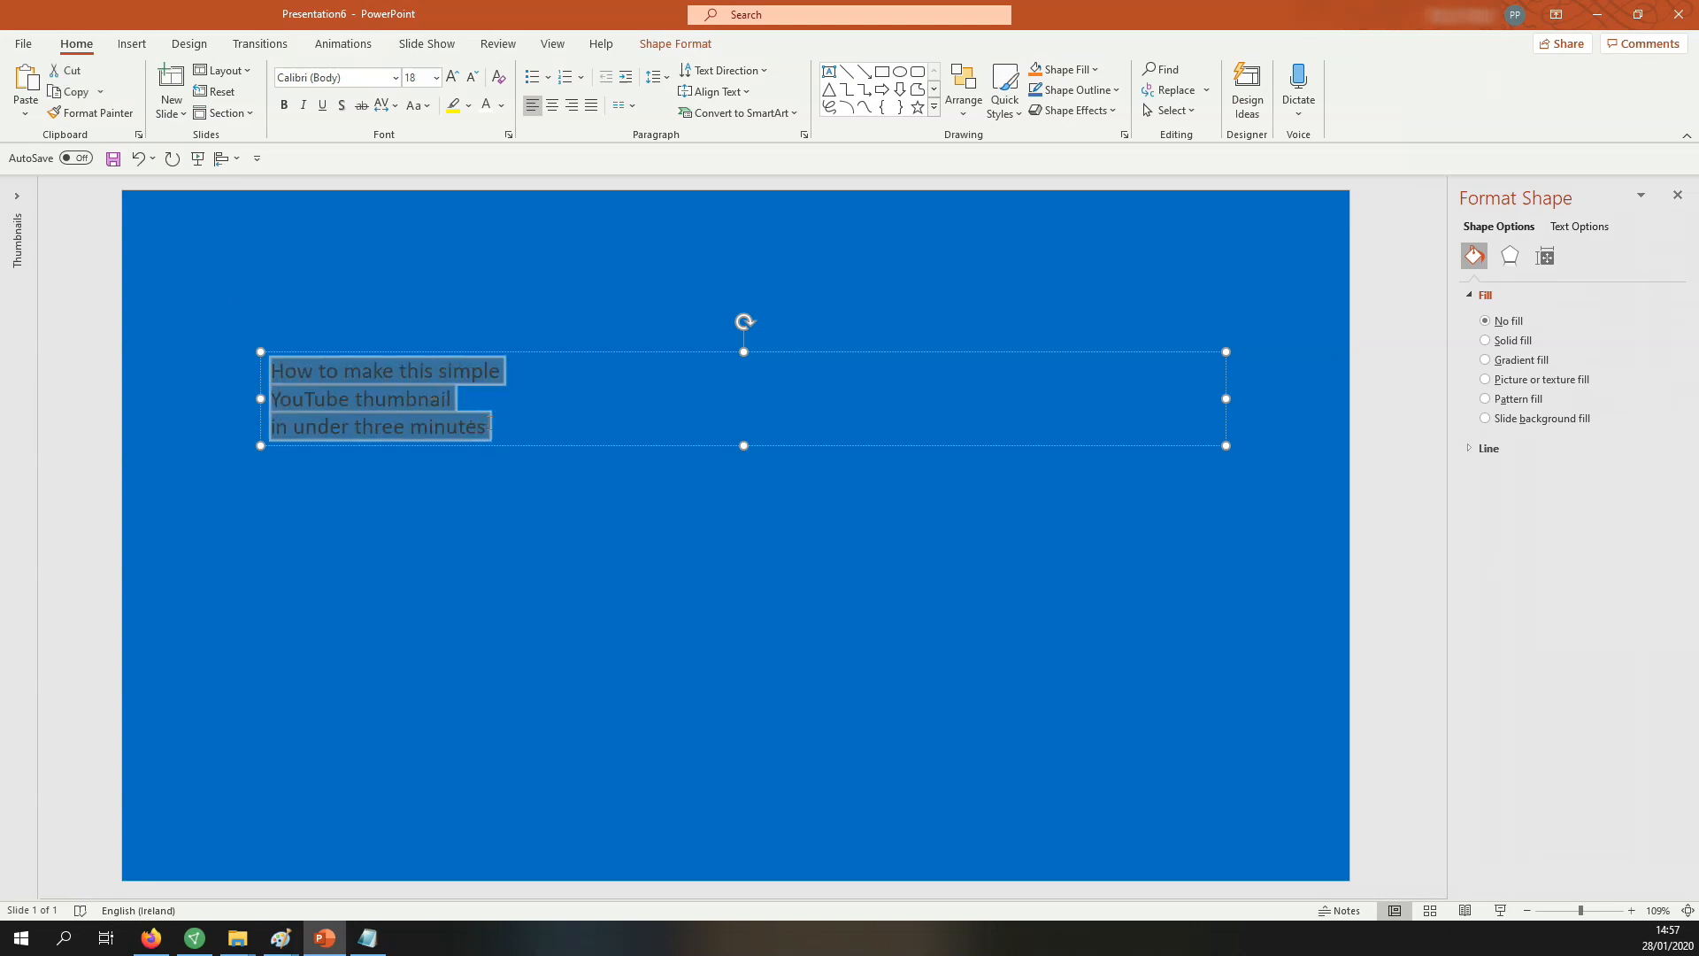
click(512, 446)
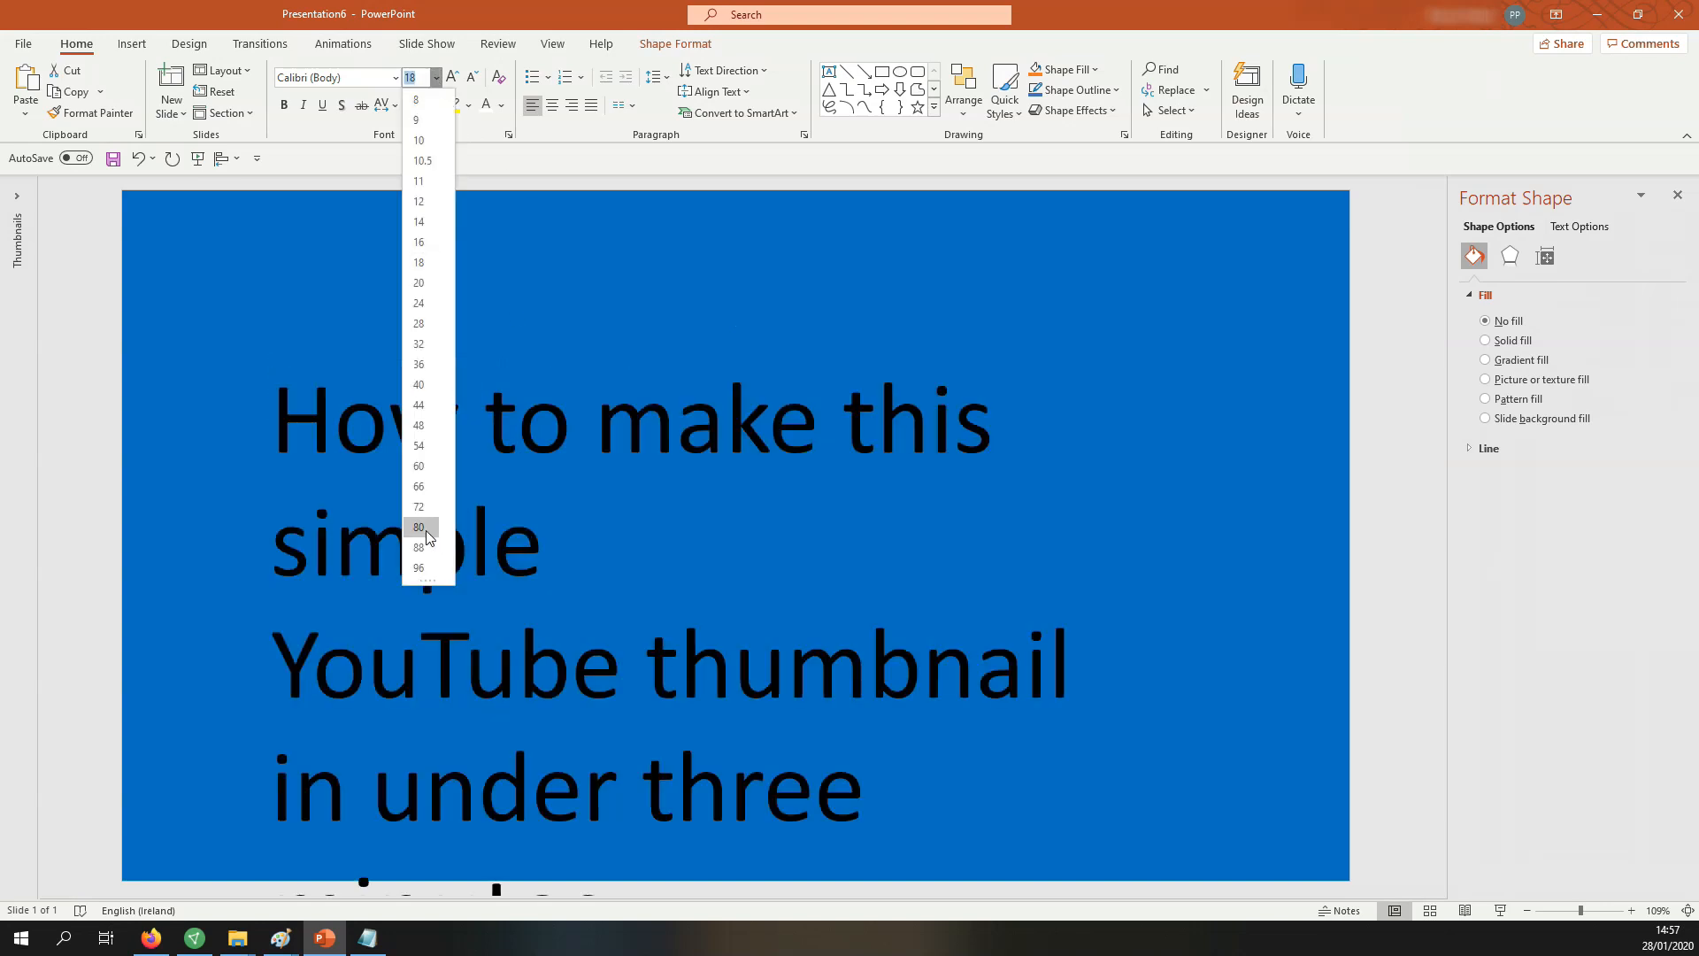
click(419, 527)
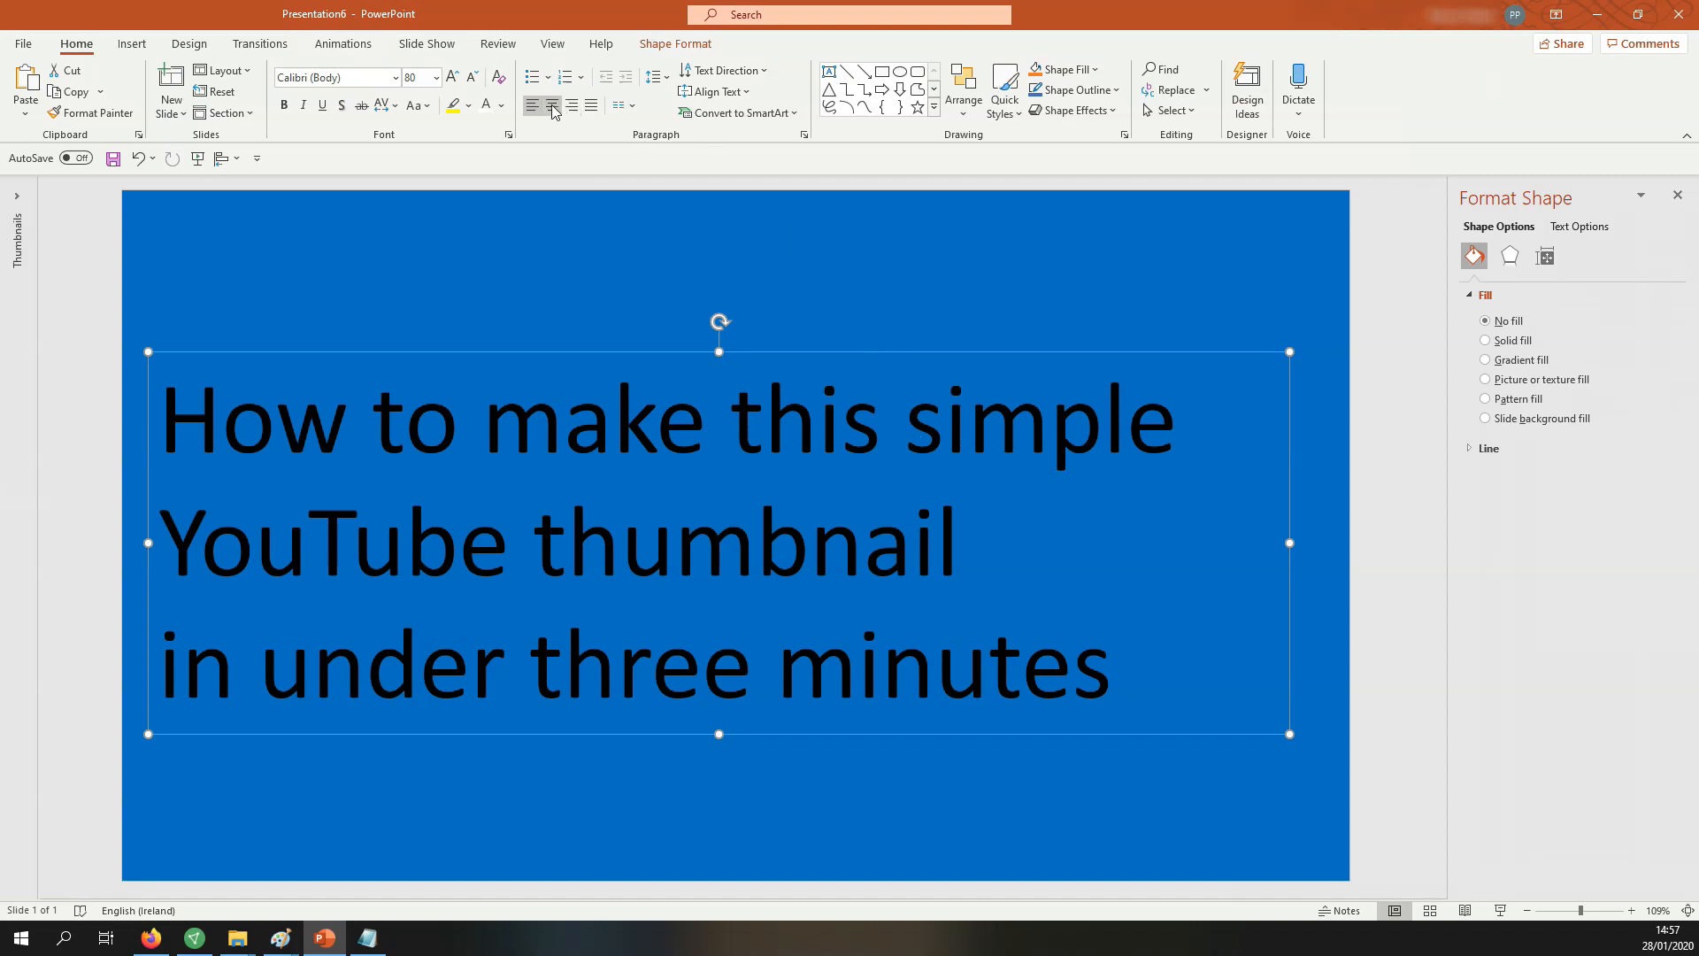
- Apply center alignment and bold to the three title lines
click(552, 105)
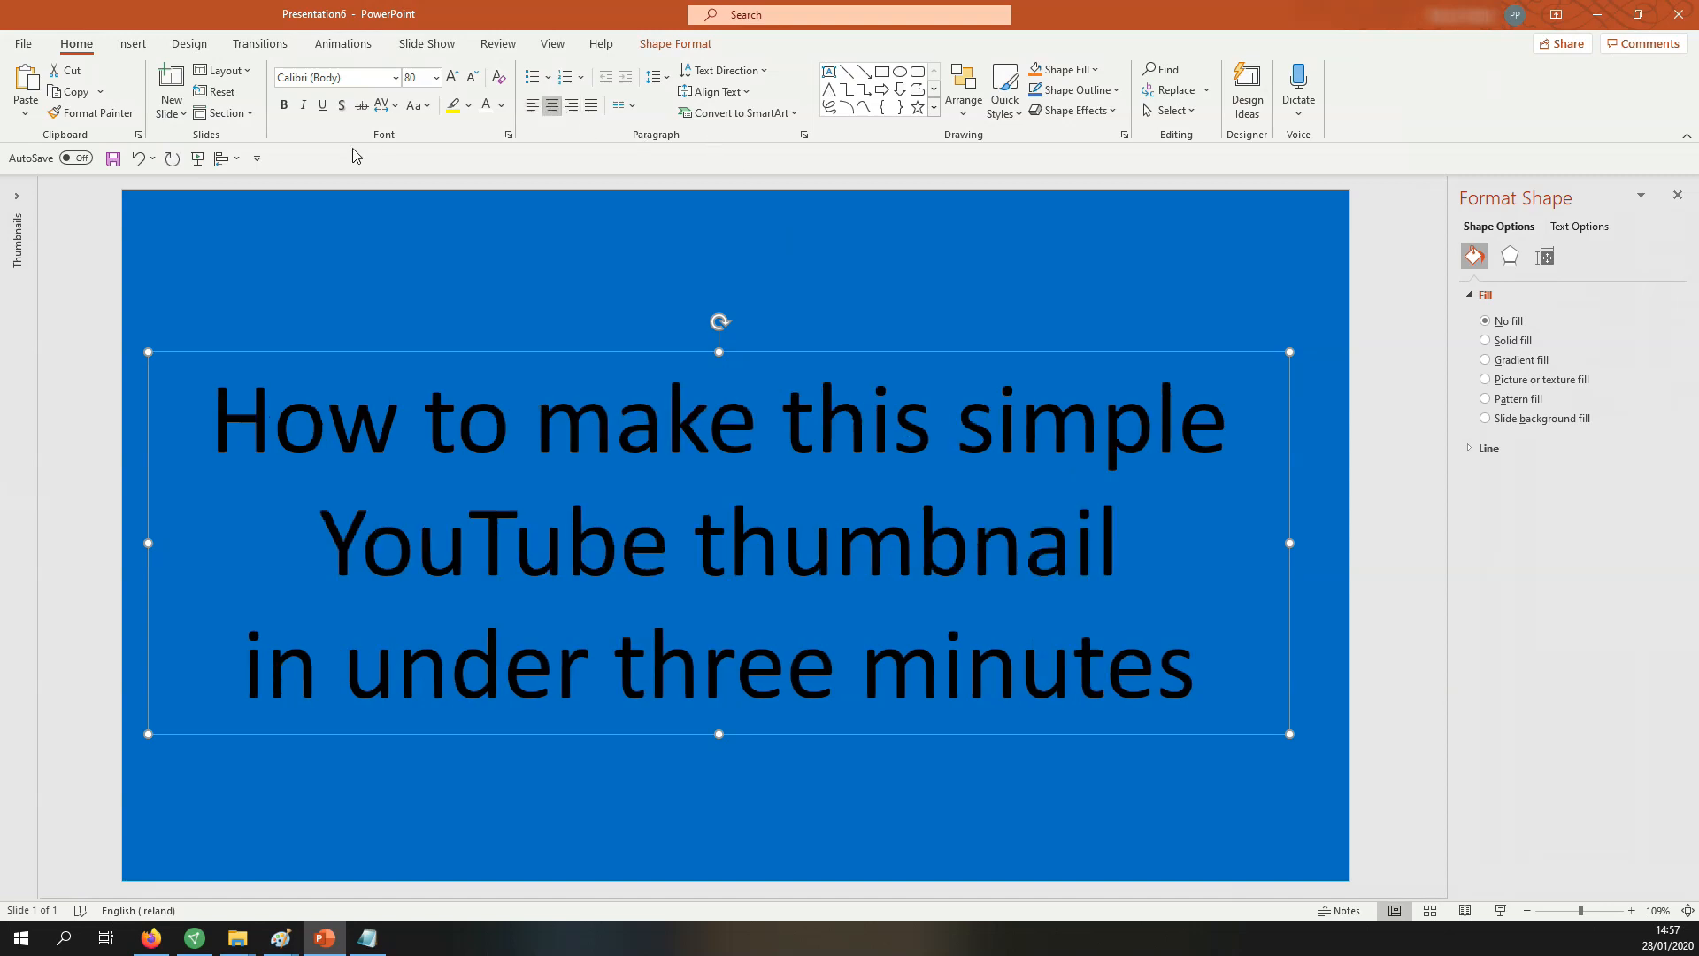
click(284, 106)
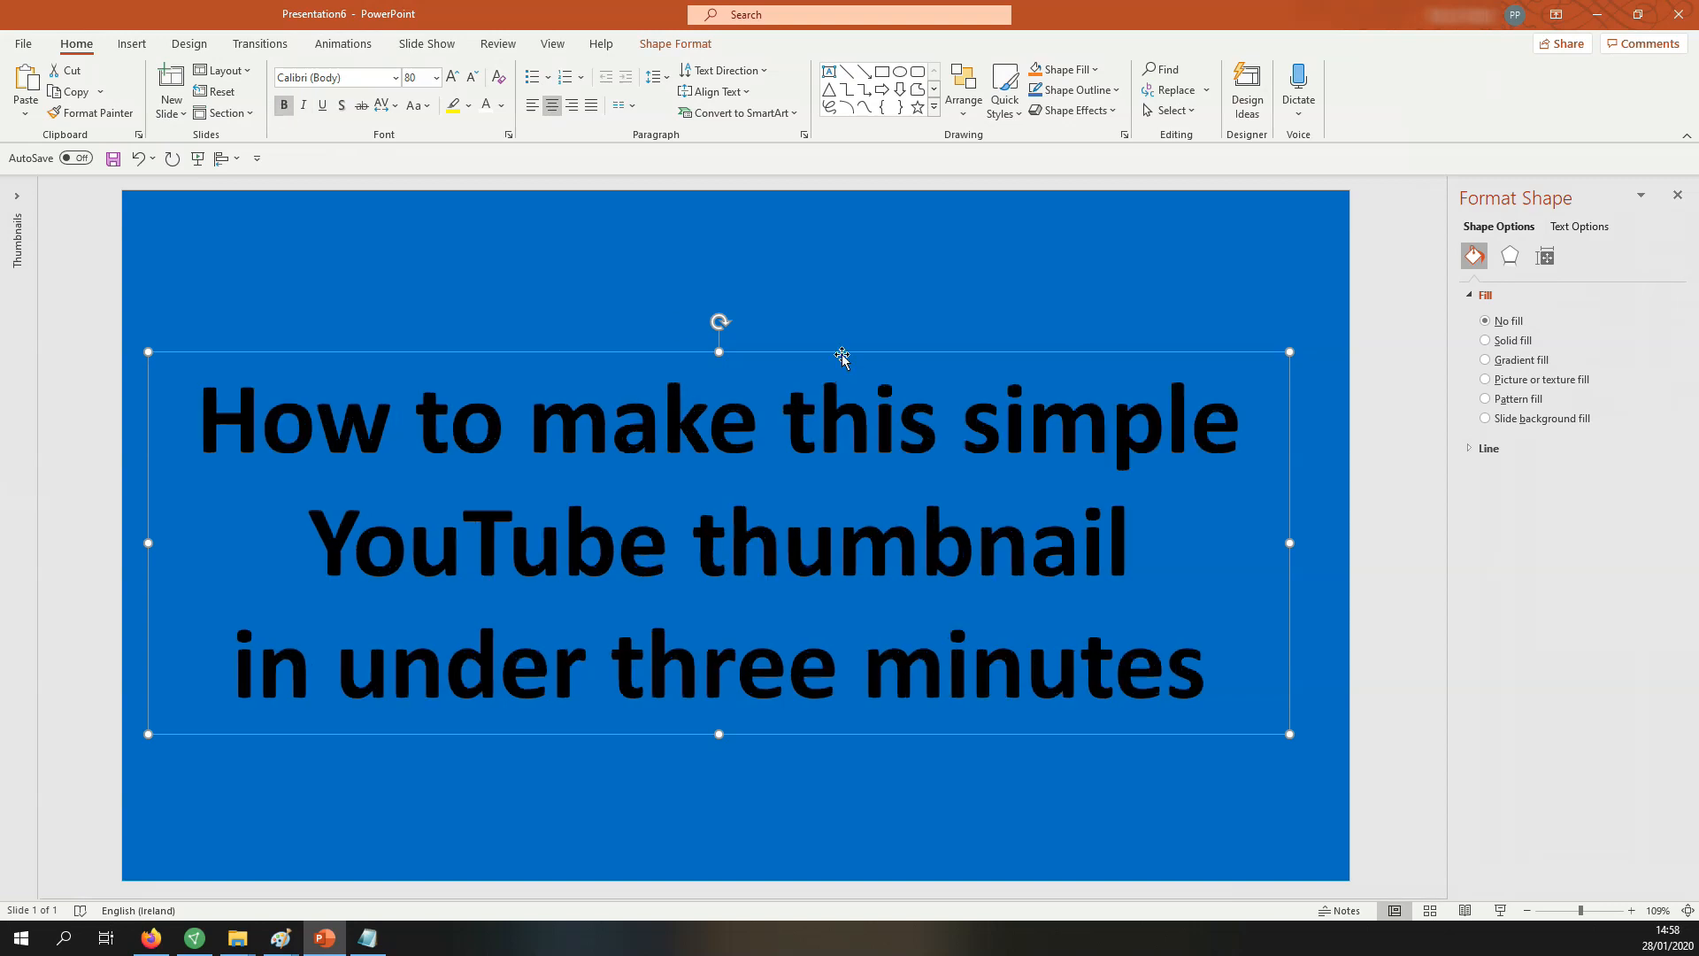
mouse_move(863, 357)
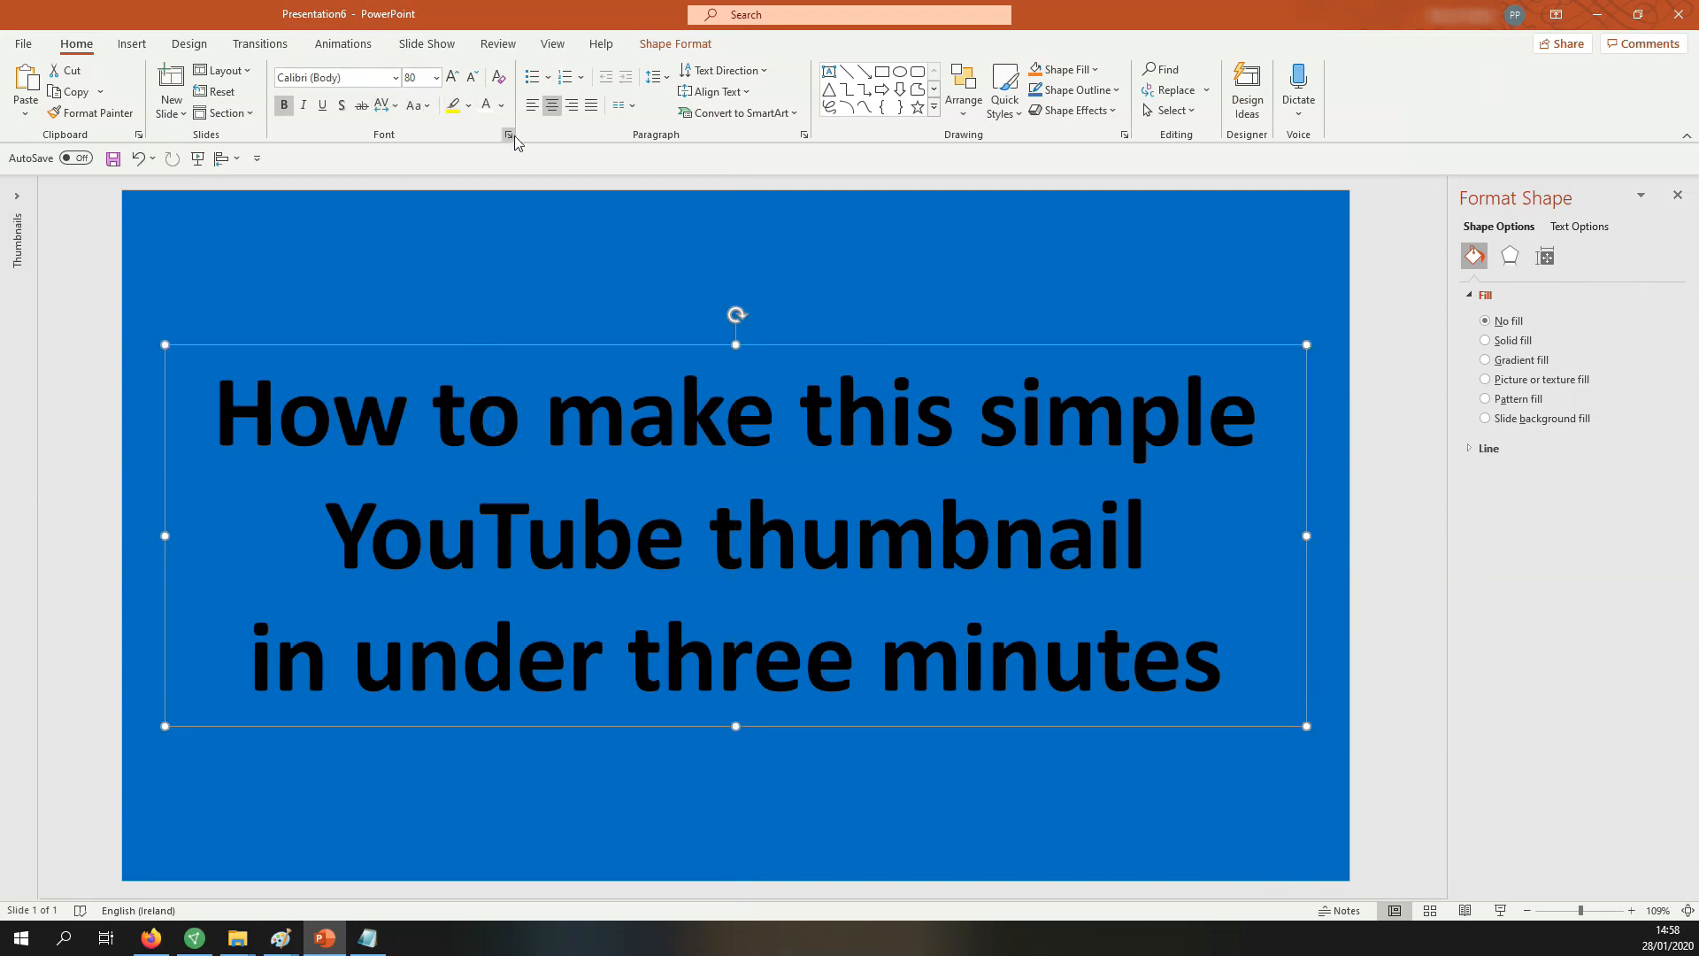
- Make the title text white and apply a glow preset from Text Effects
click(505, 106)
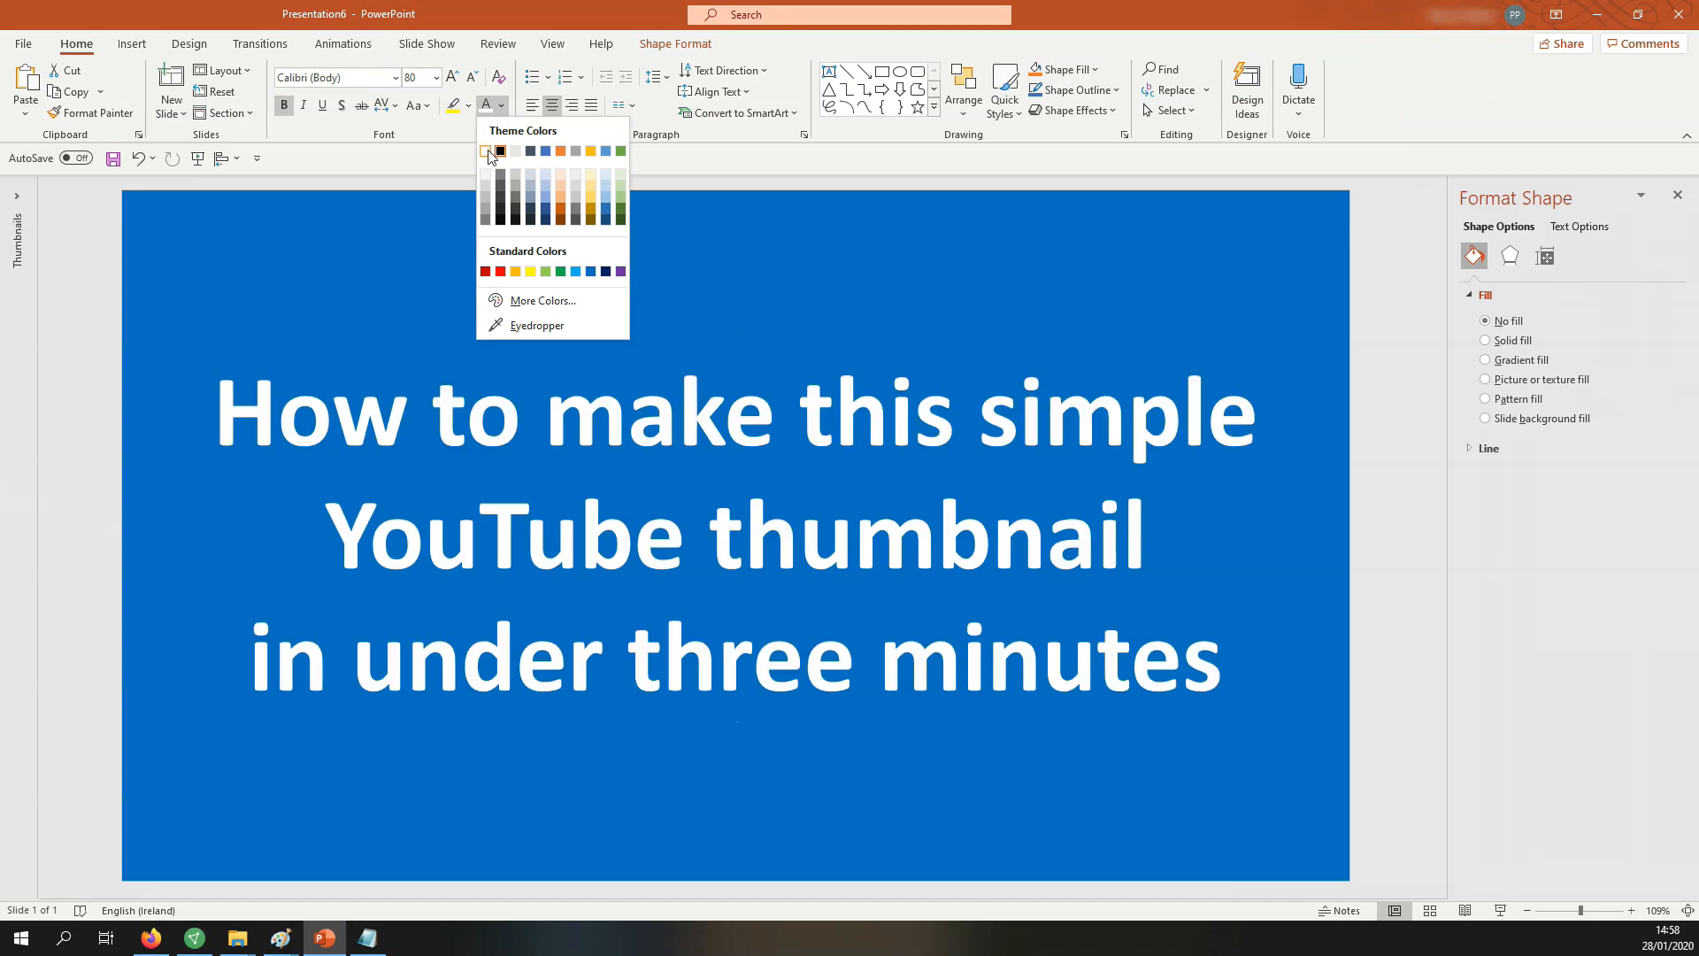
click(486, 151)
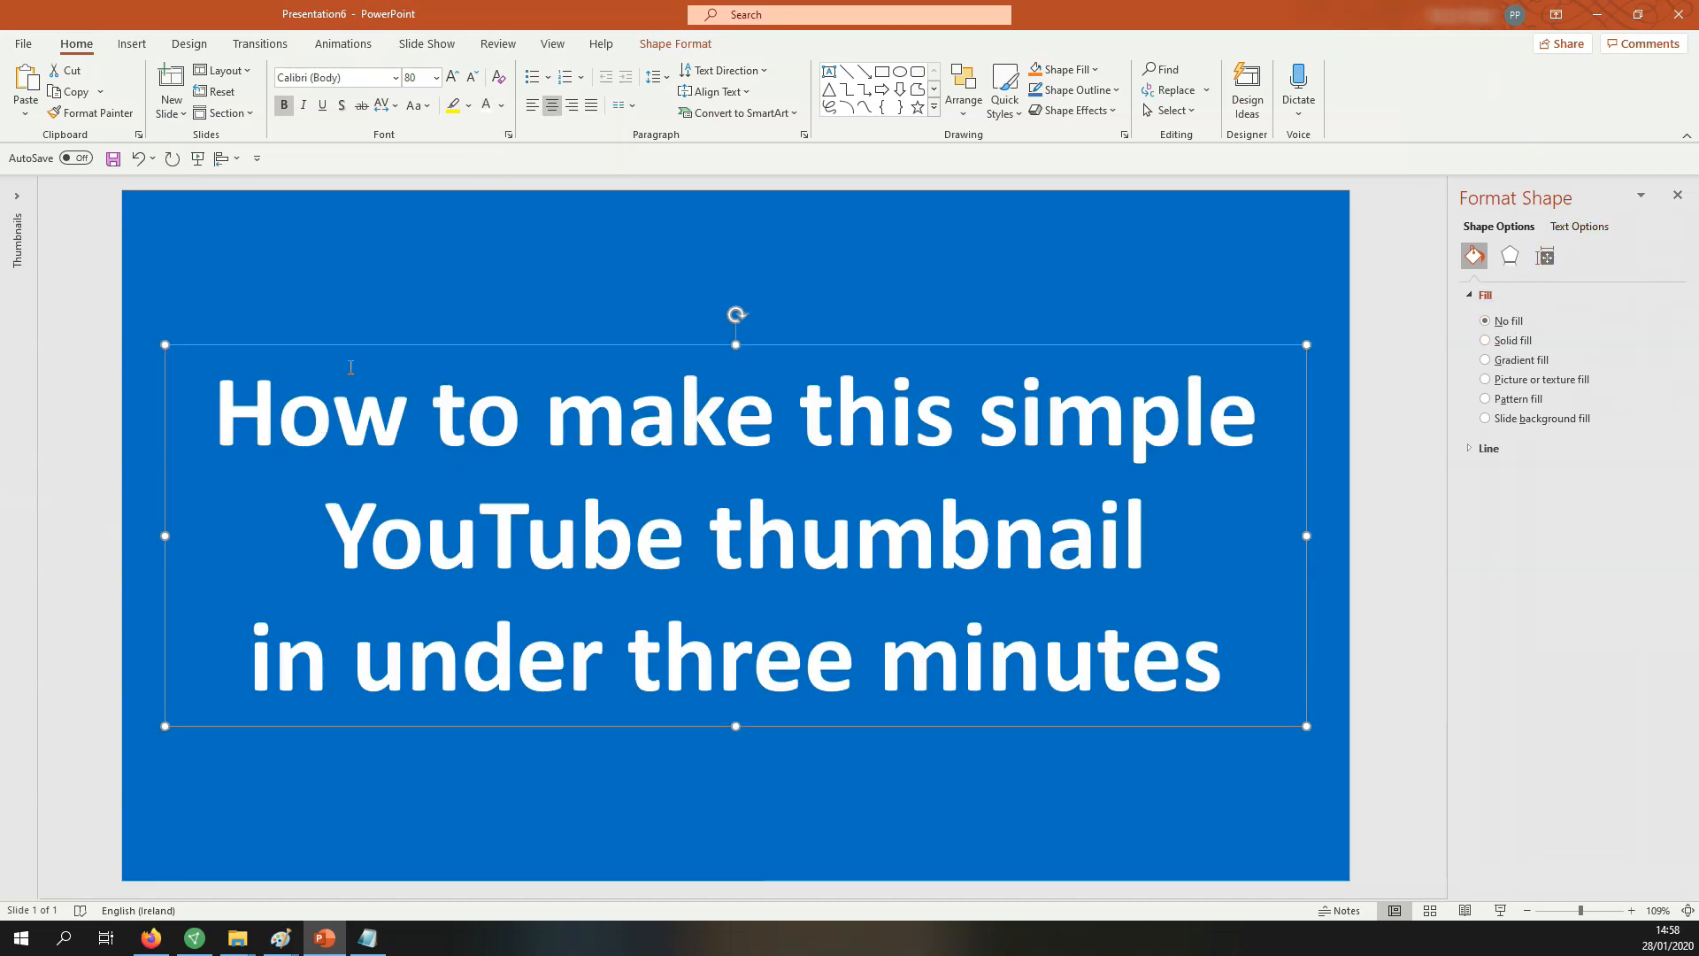
mouse_move(1570, 236)
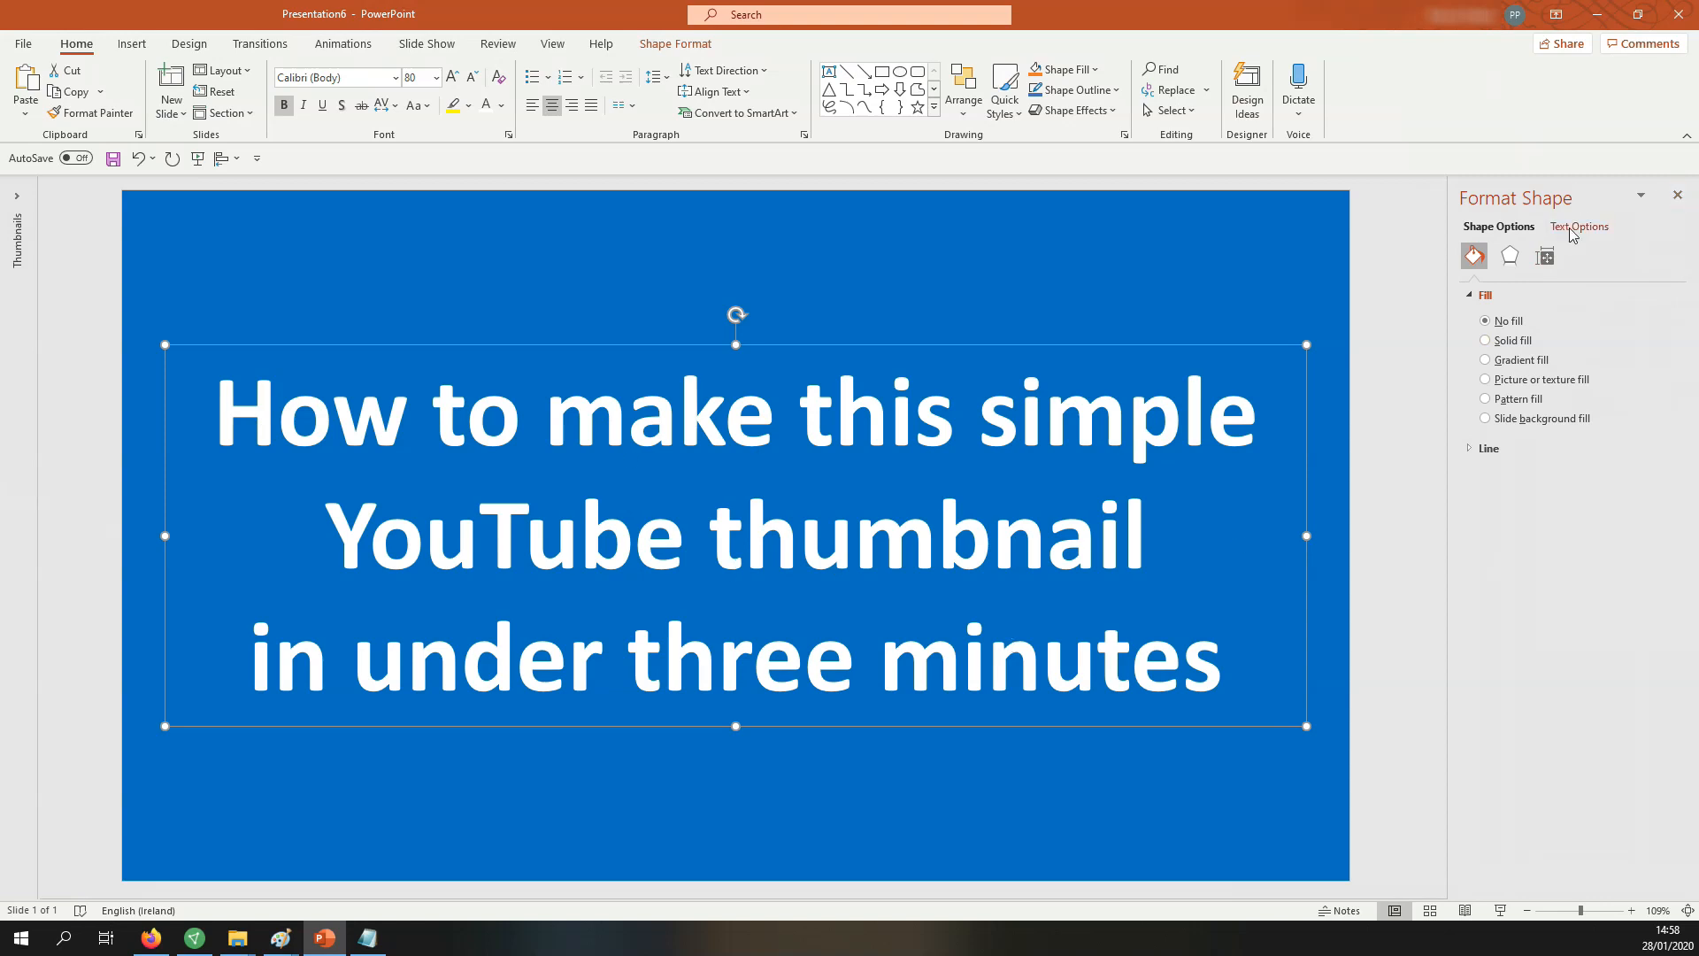
click(1579, 227)
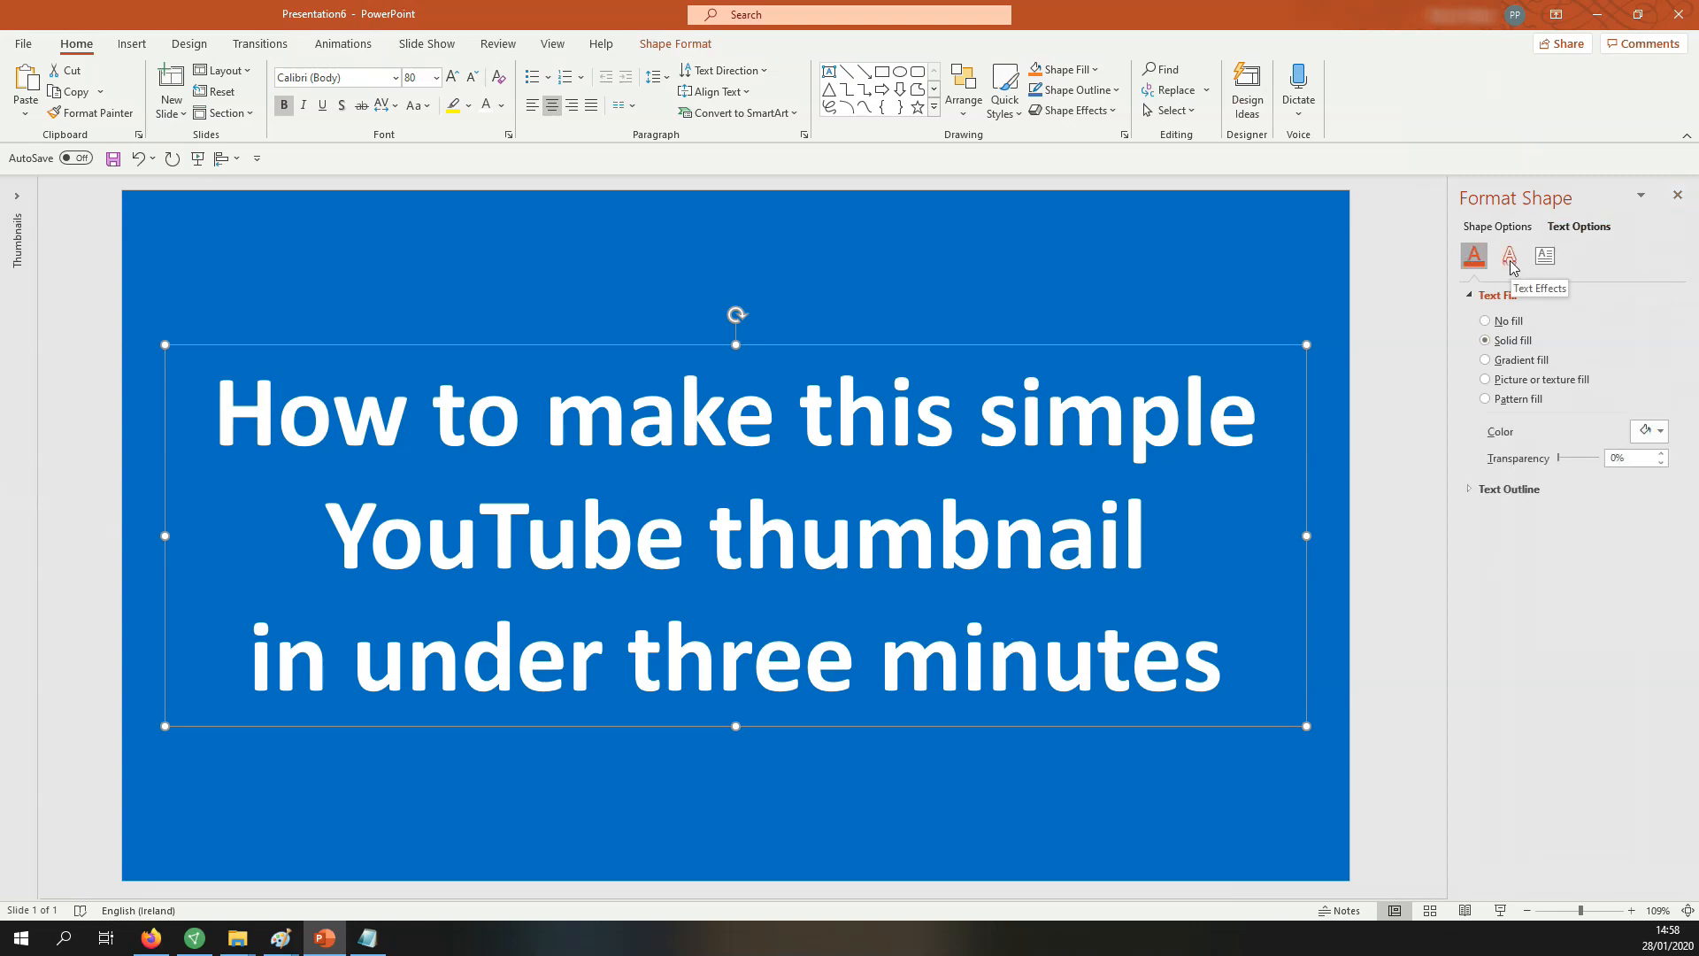
click(1508, 256)
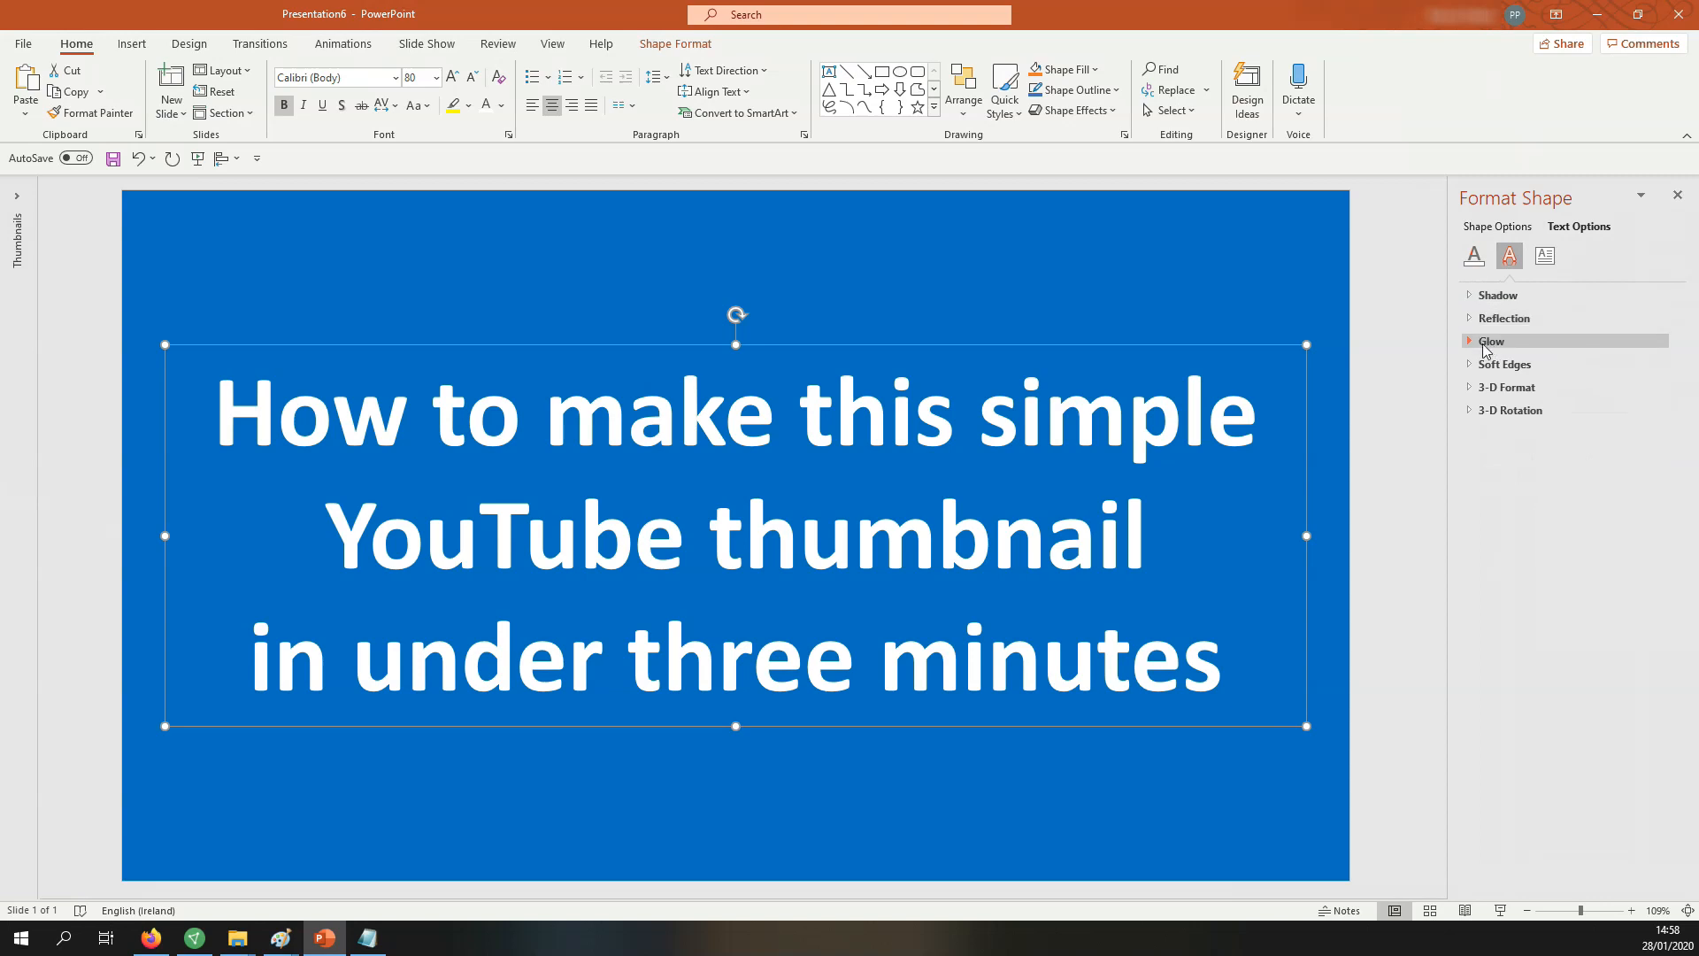
click(1491, 340)
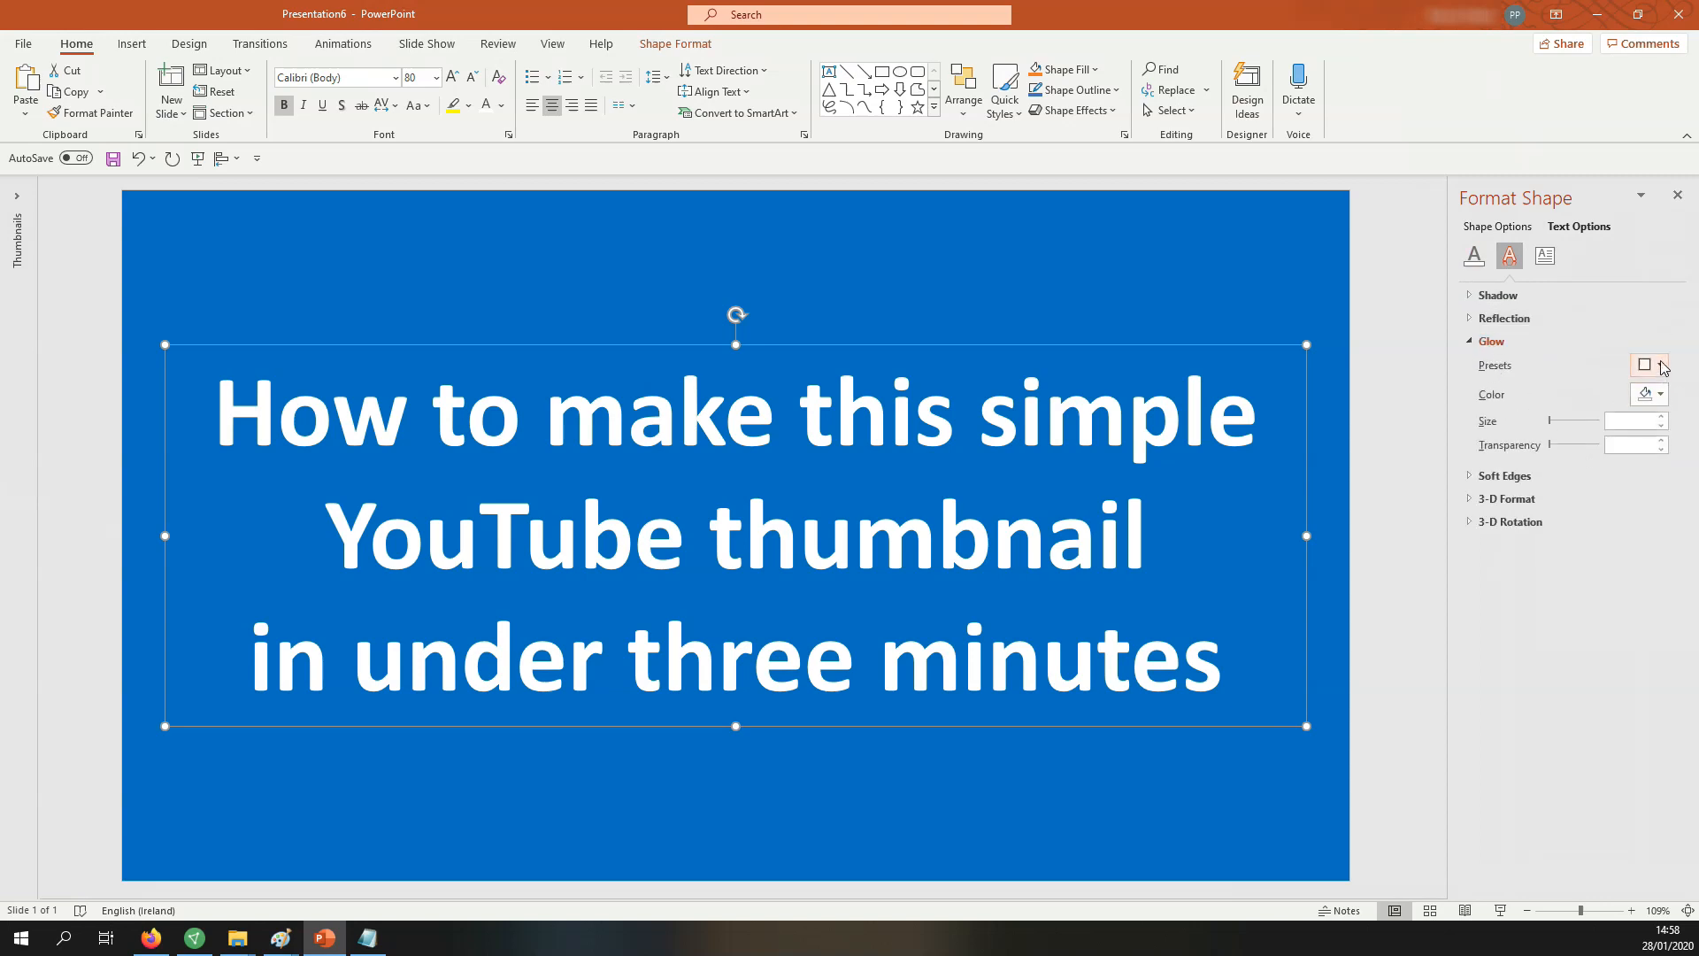
click(1644, 366)
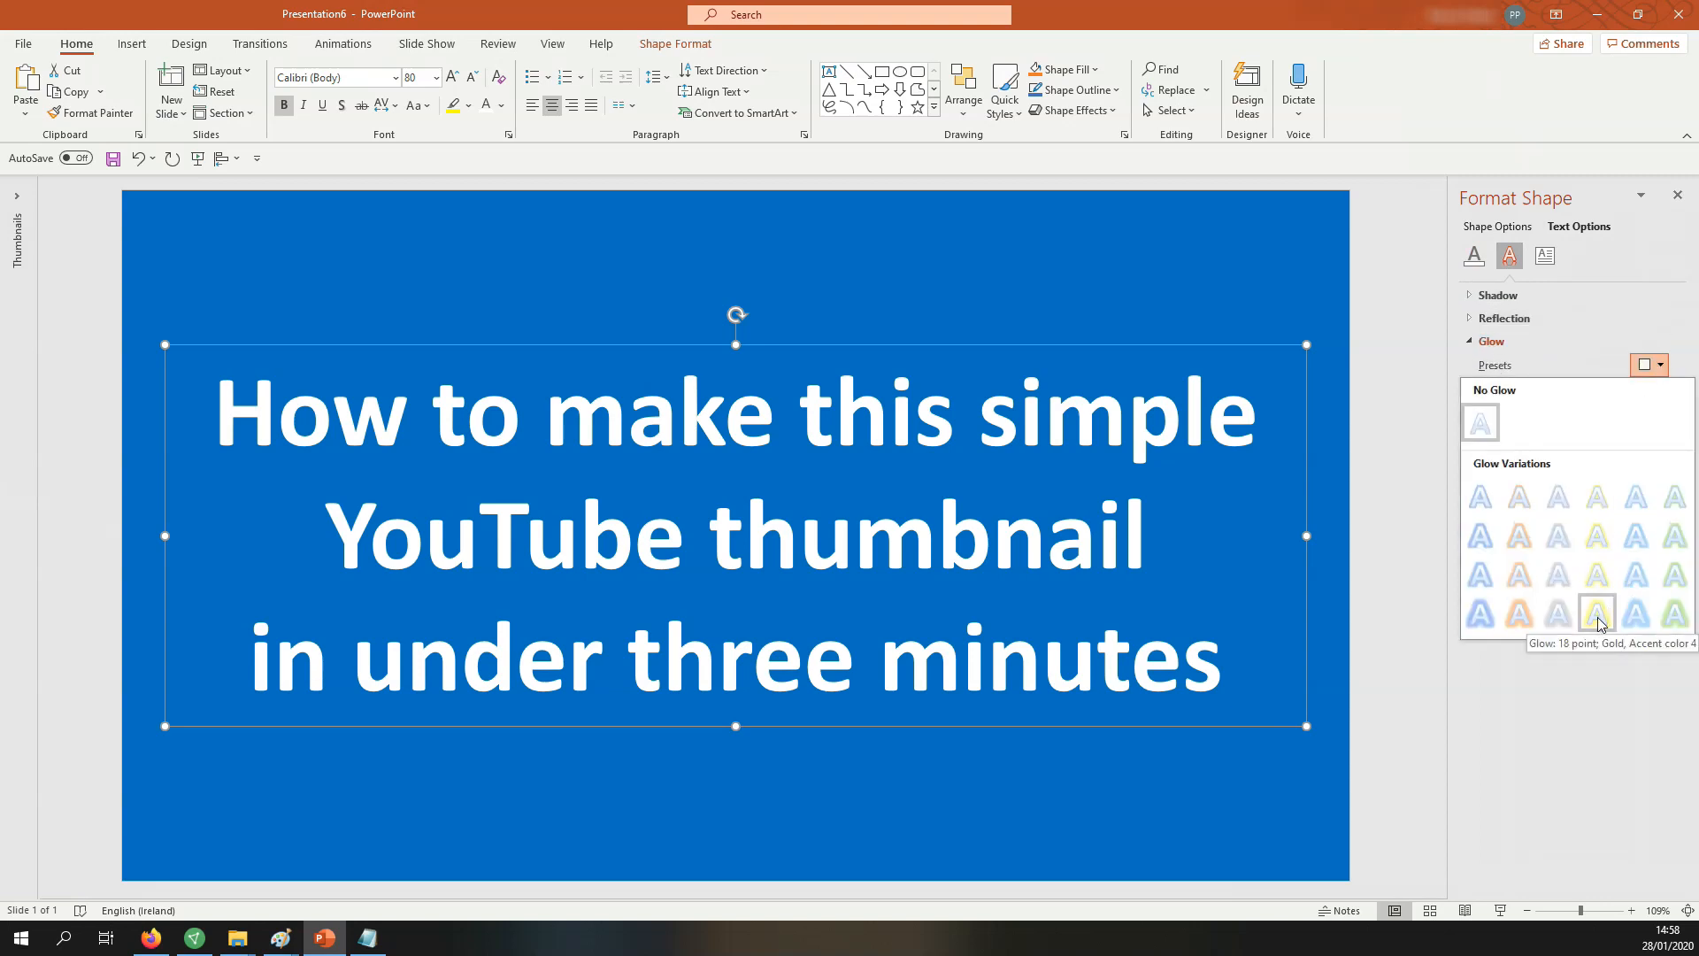
mouse_move(1637, 608)
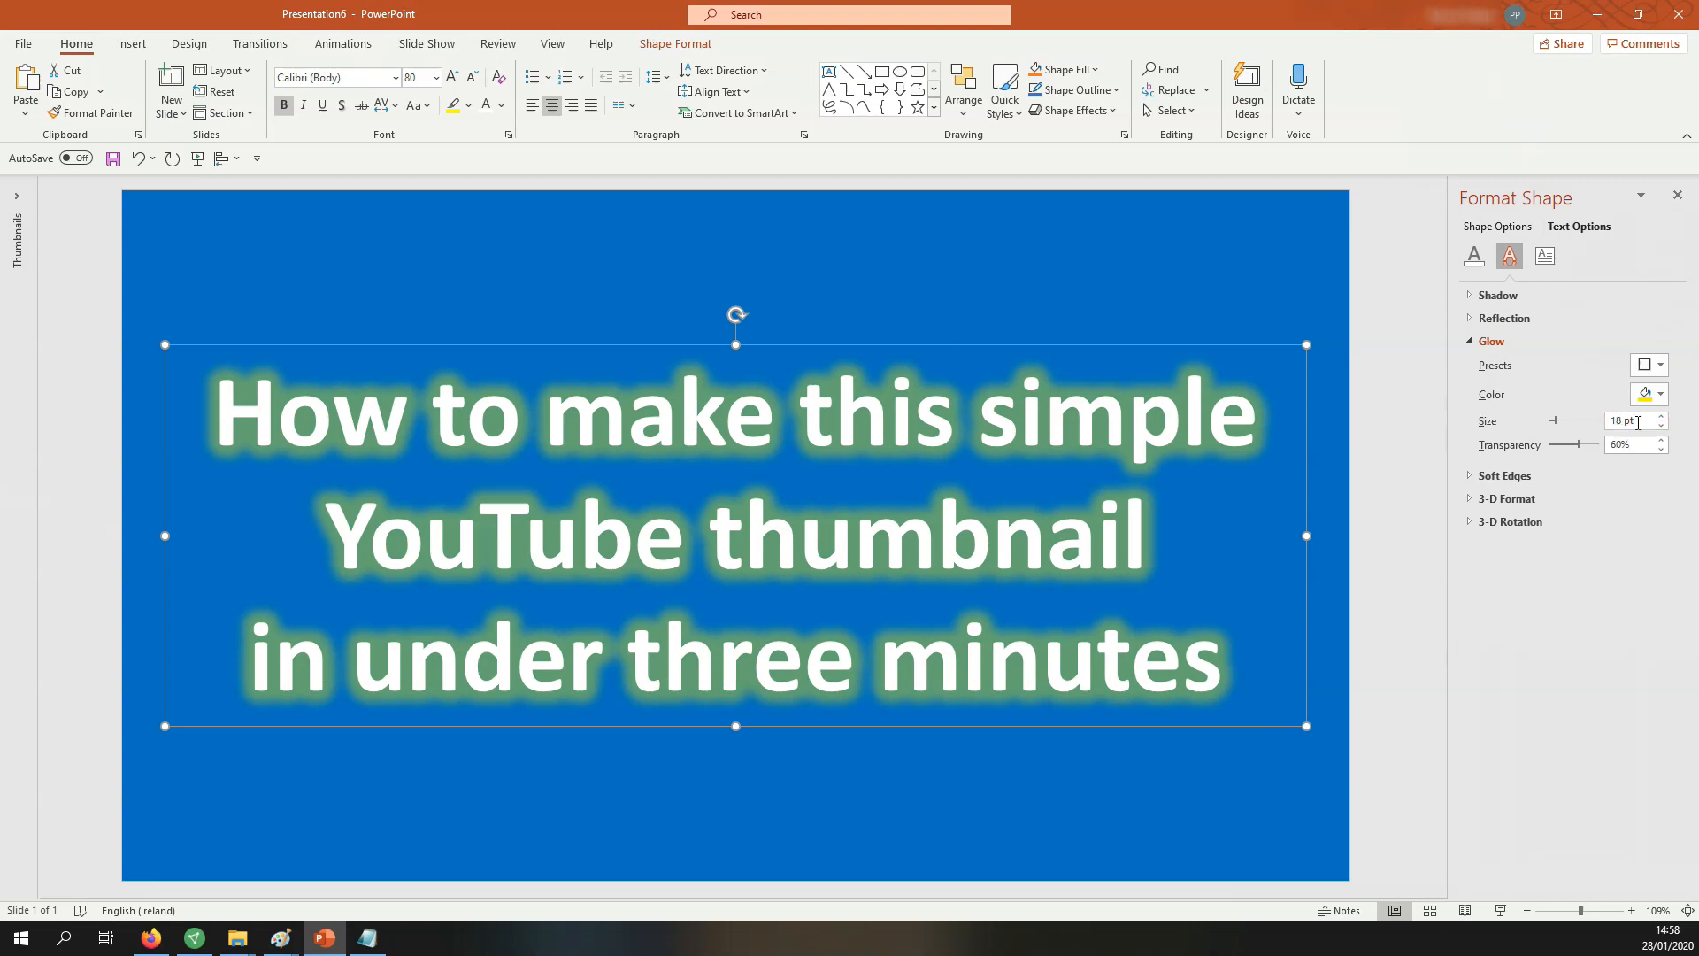
click(1661, 417)
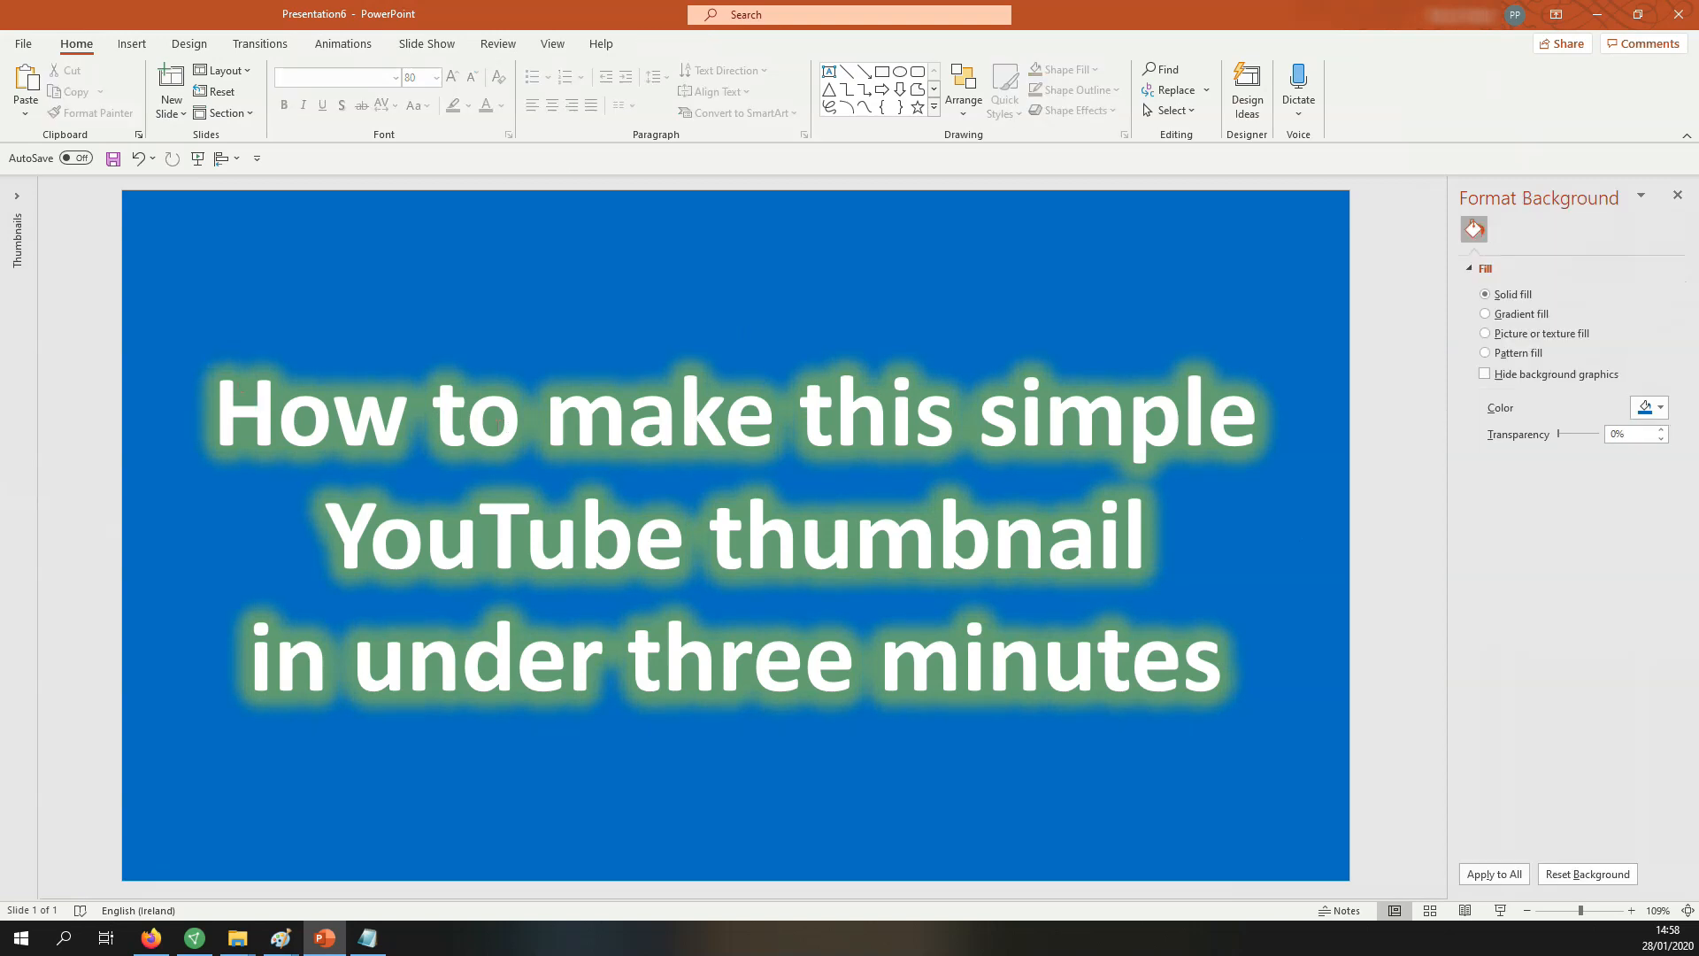
mouse_move(14, 52)
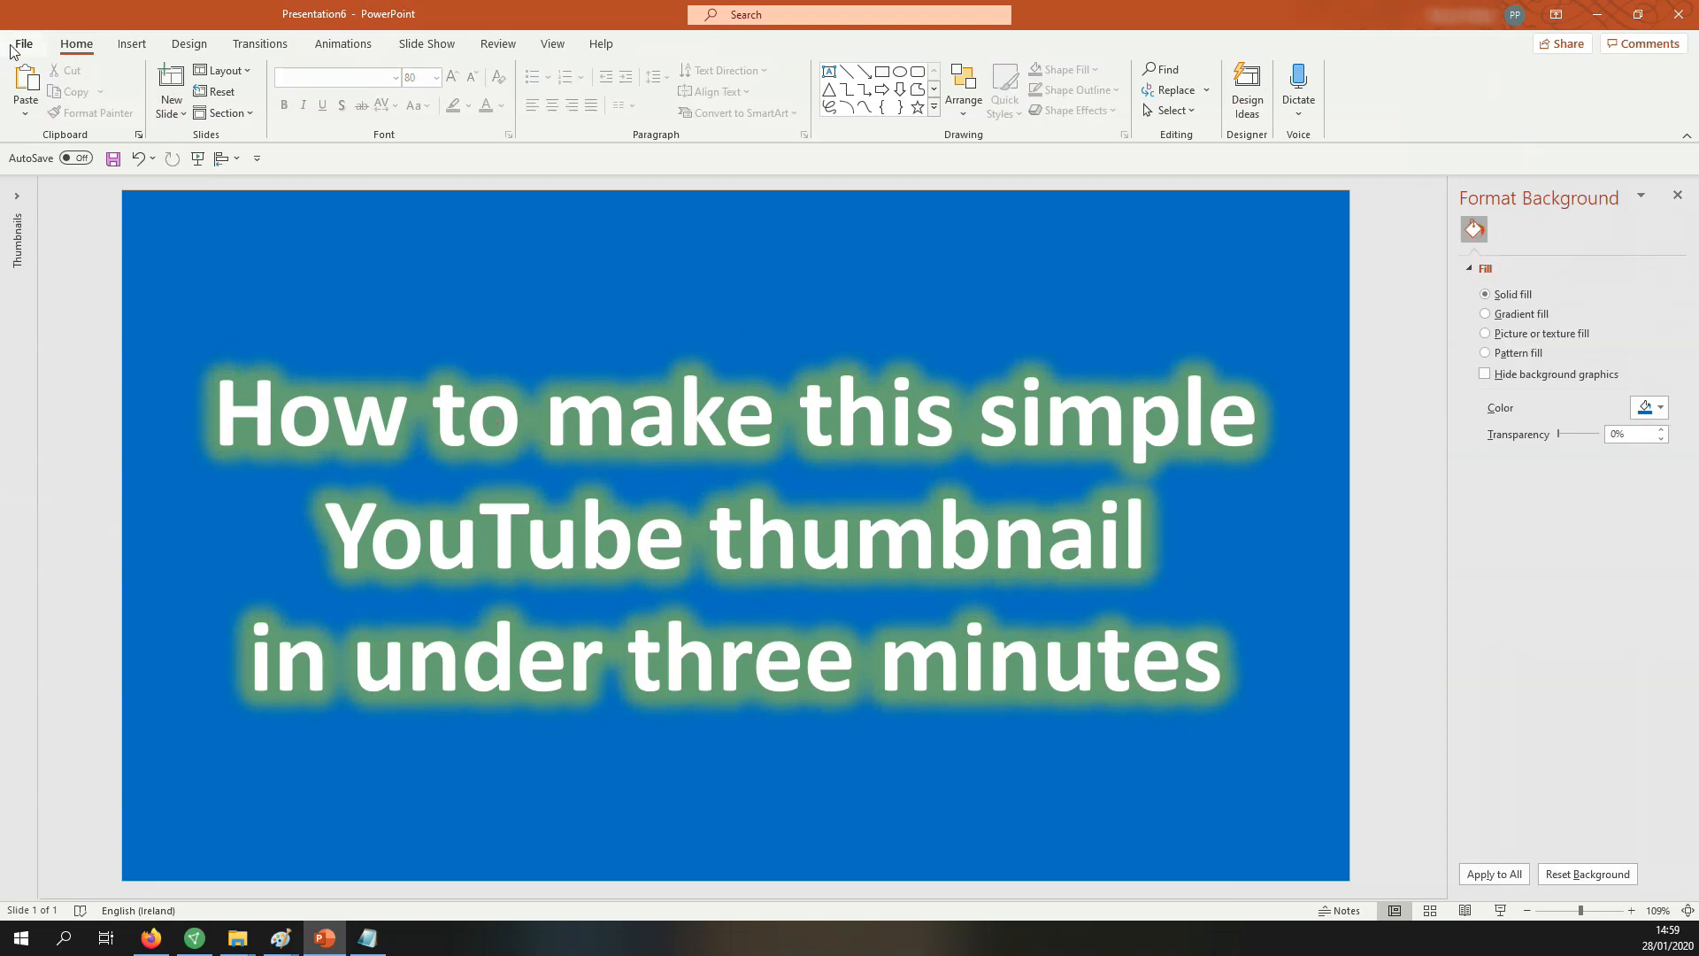
- Save only the current slide to the Desktop as JPEG named 'Testfile'
click(24, 43)
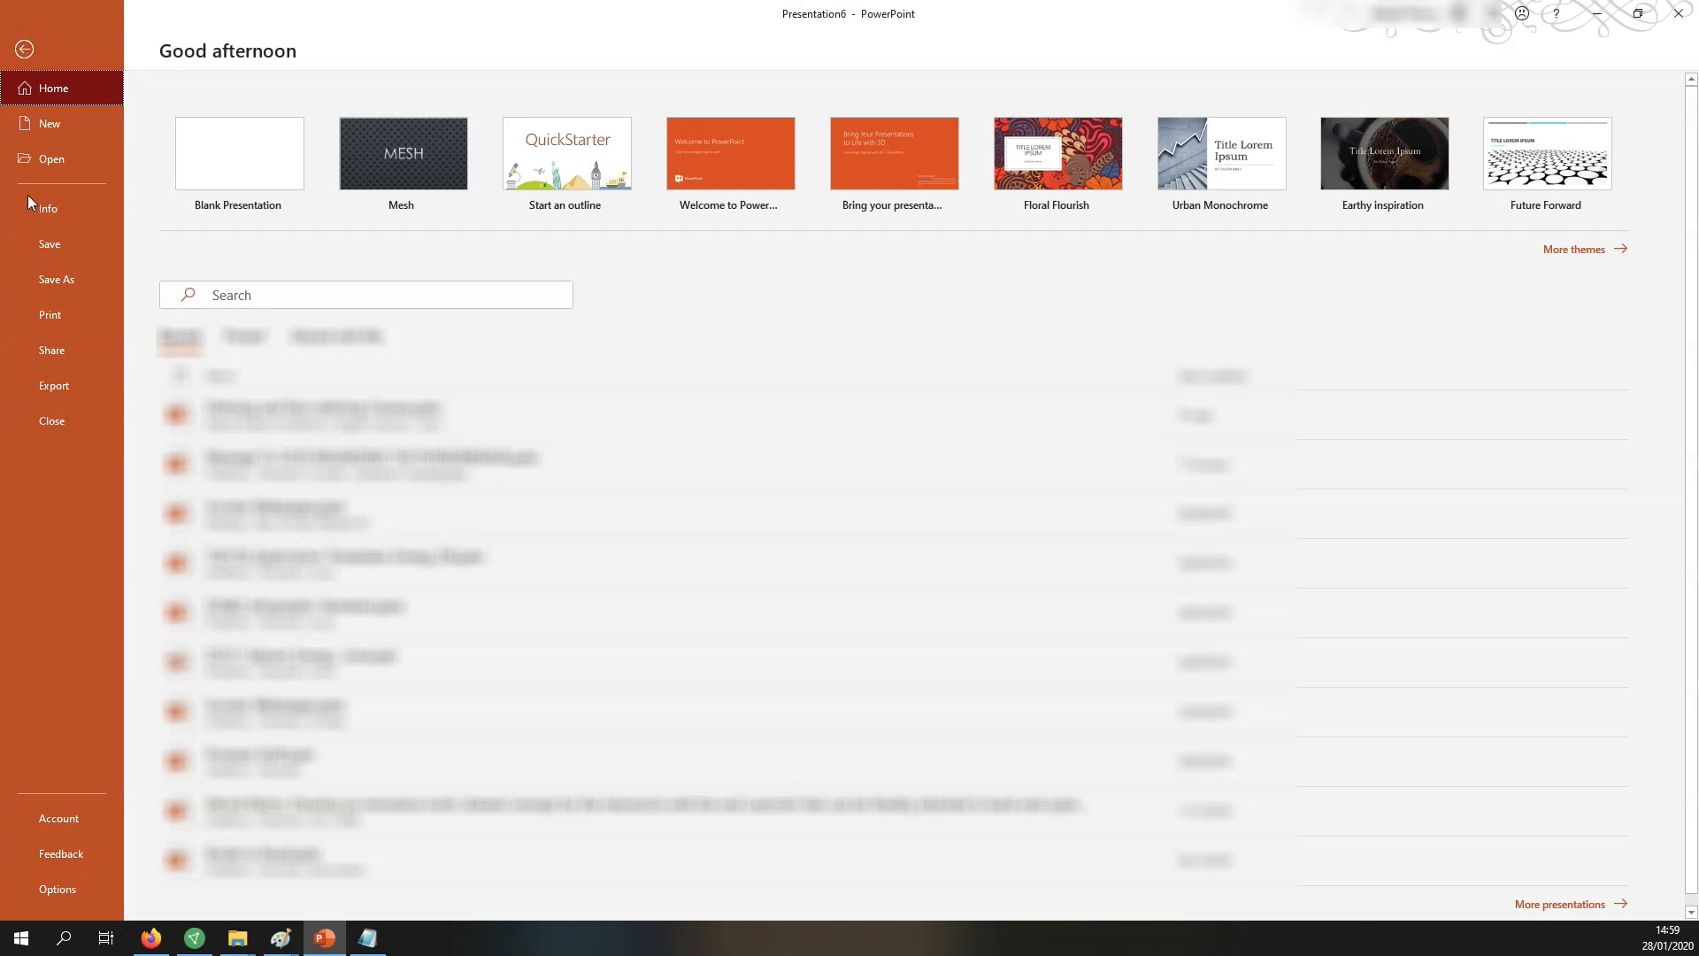
click(57, 278)
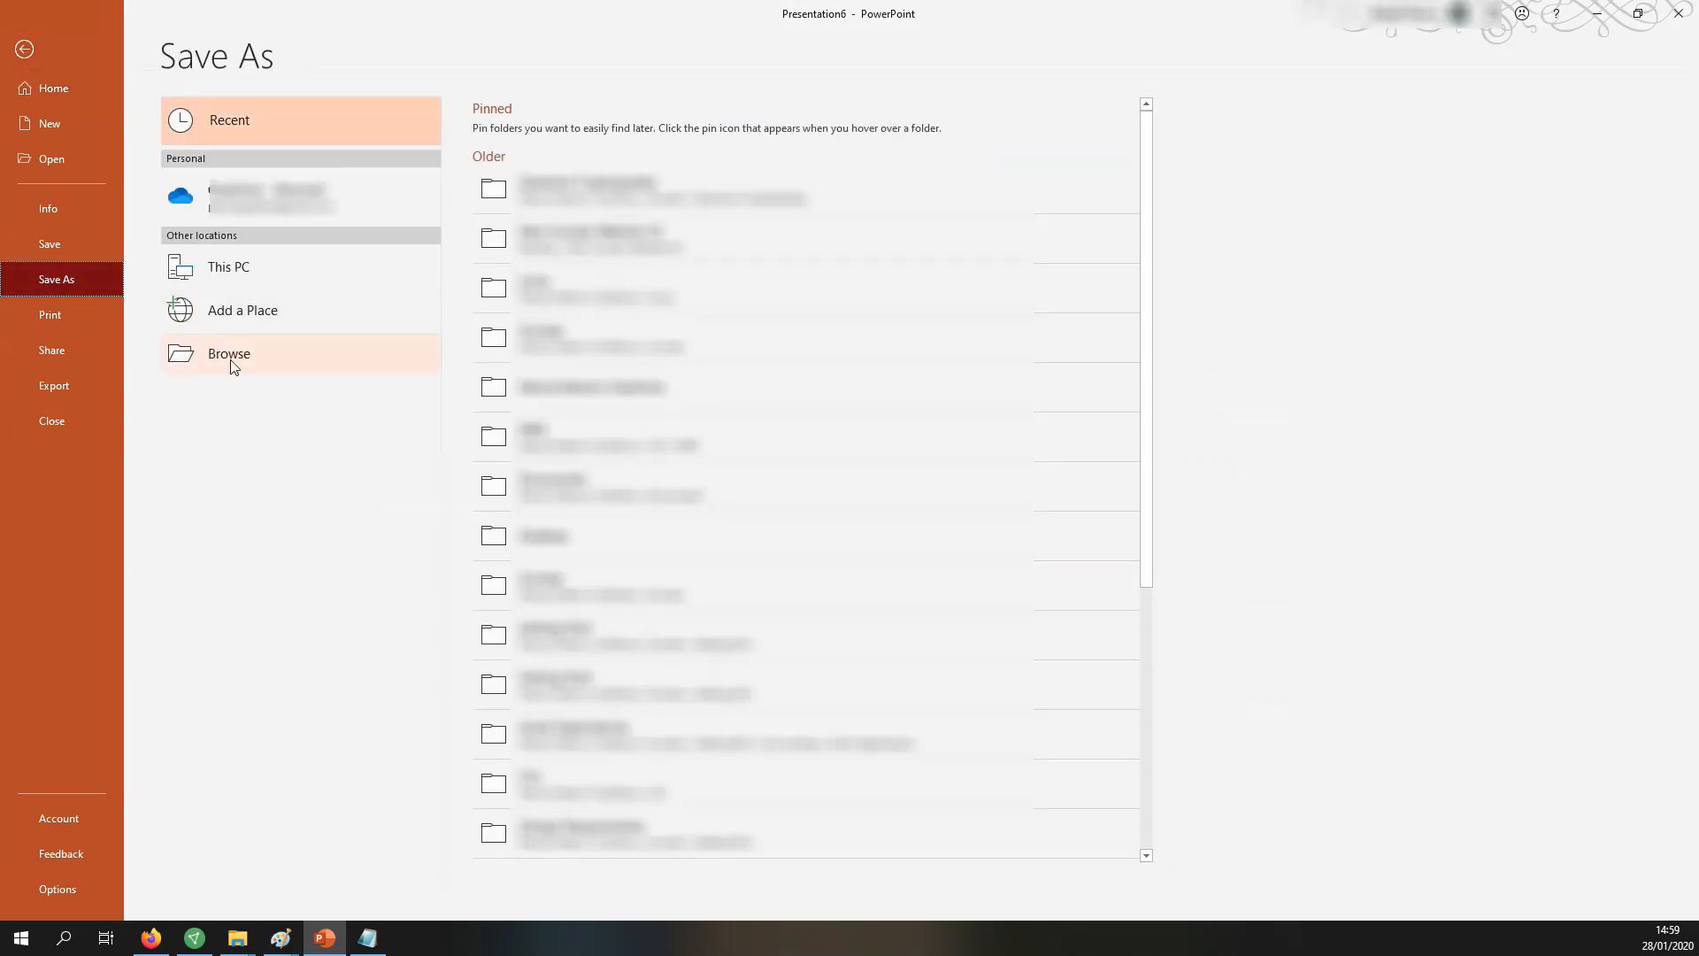
click(228, 353)
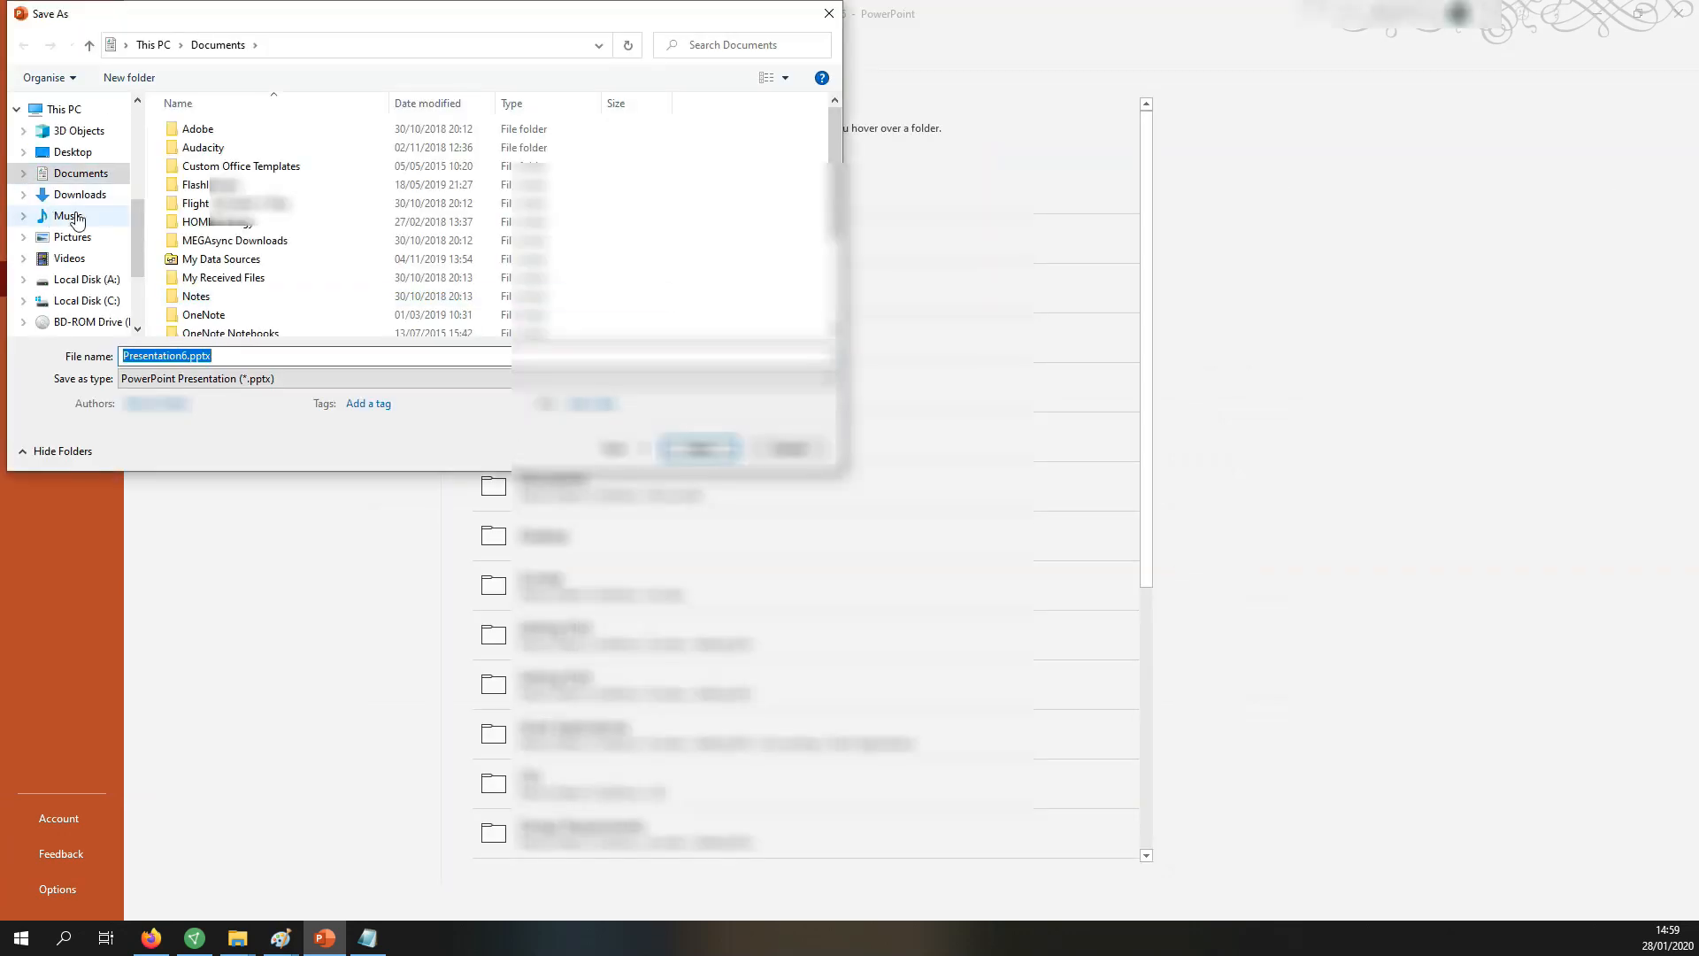
click(71, 151)
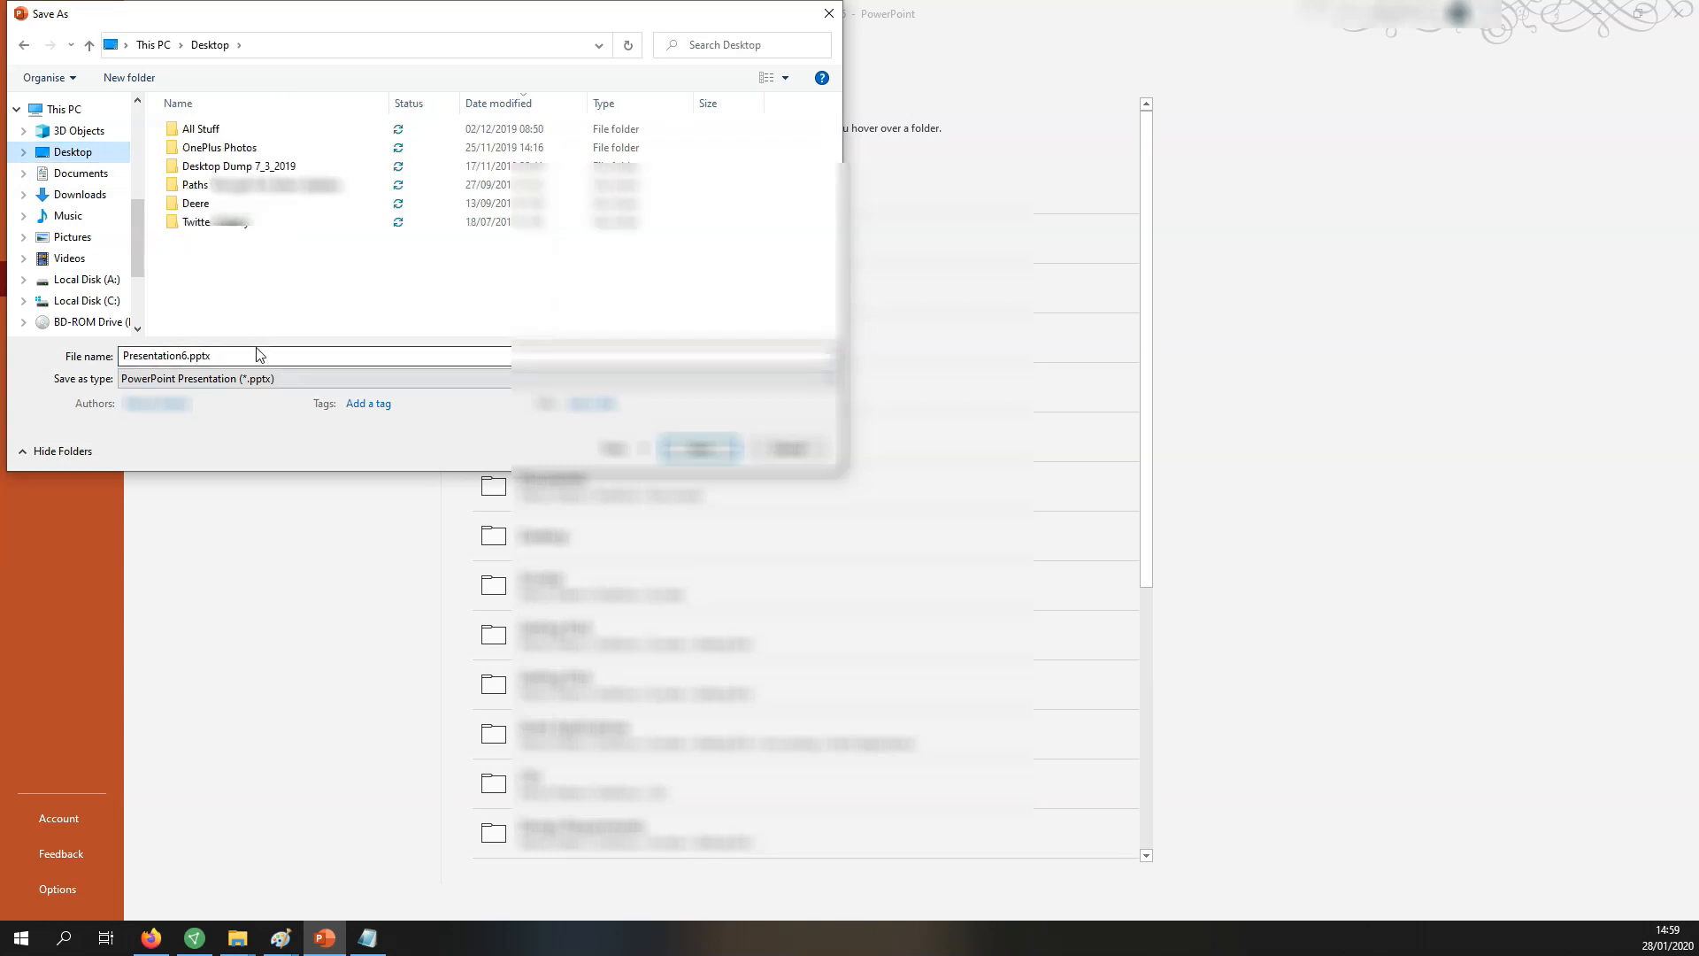
text(Testfile)
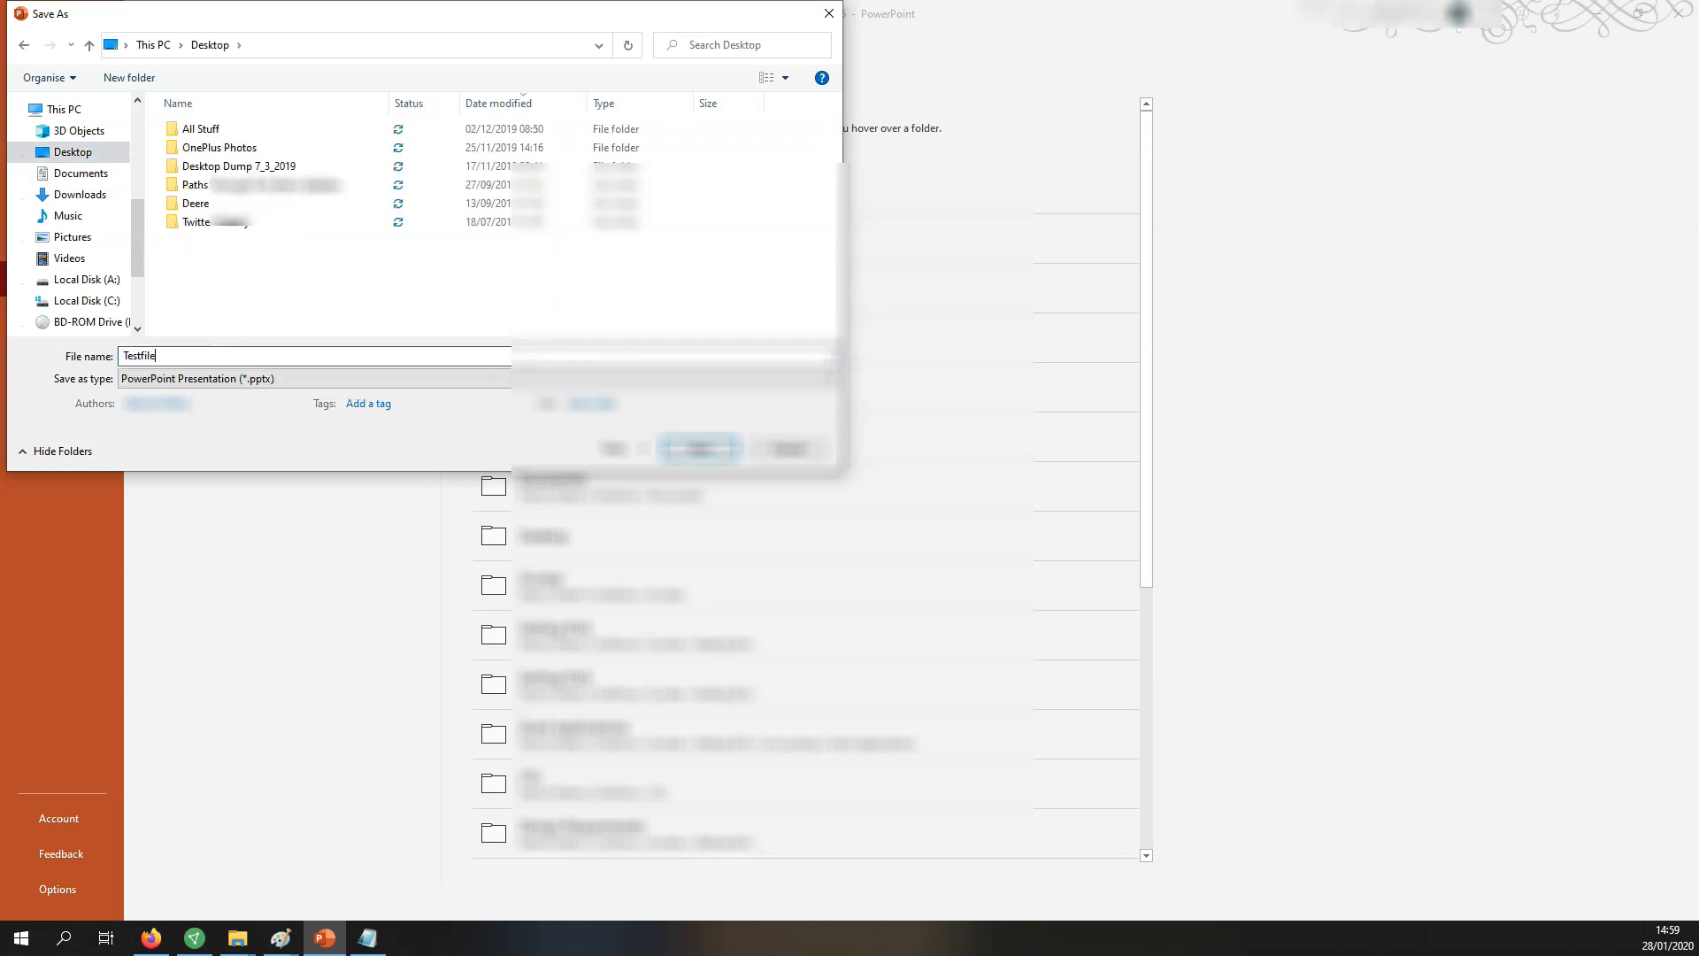
click(313, 378)
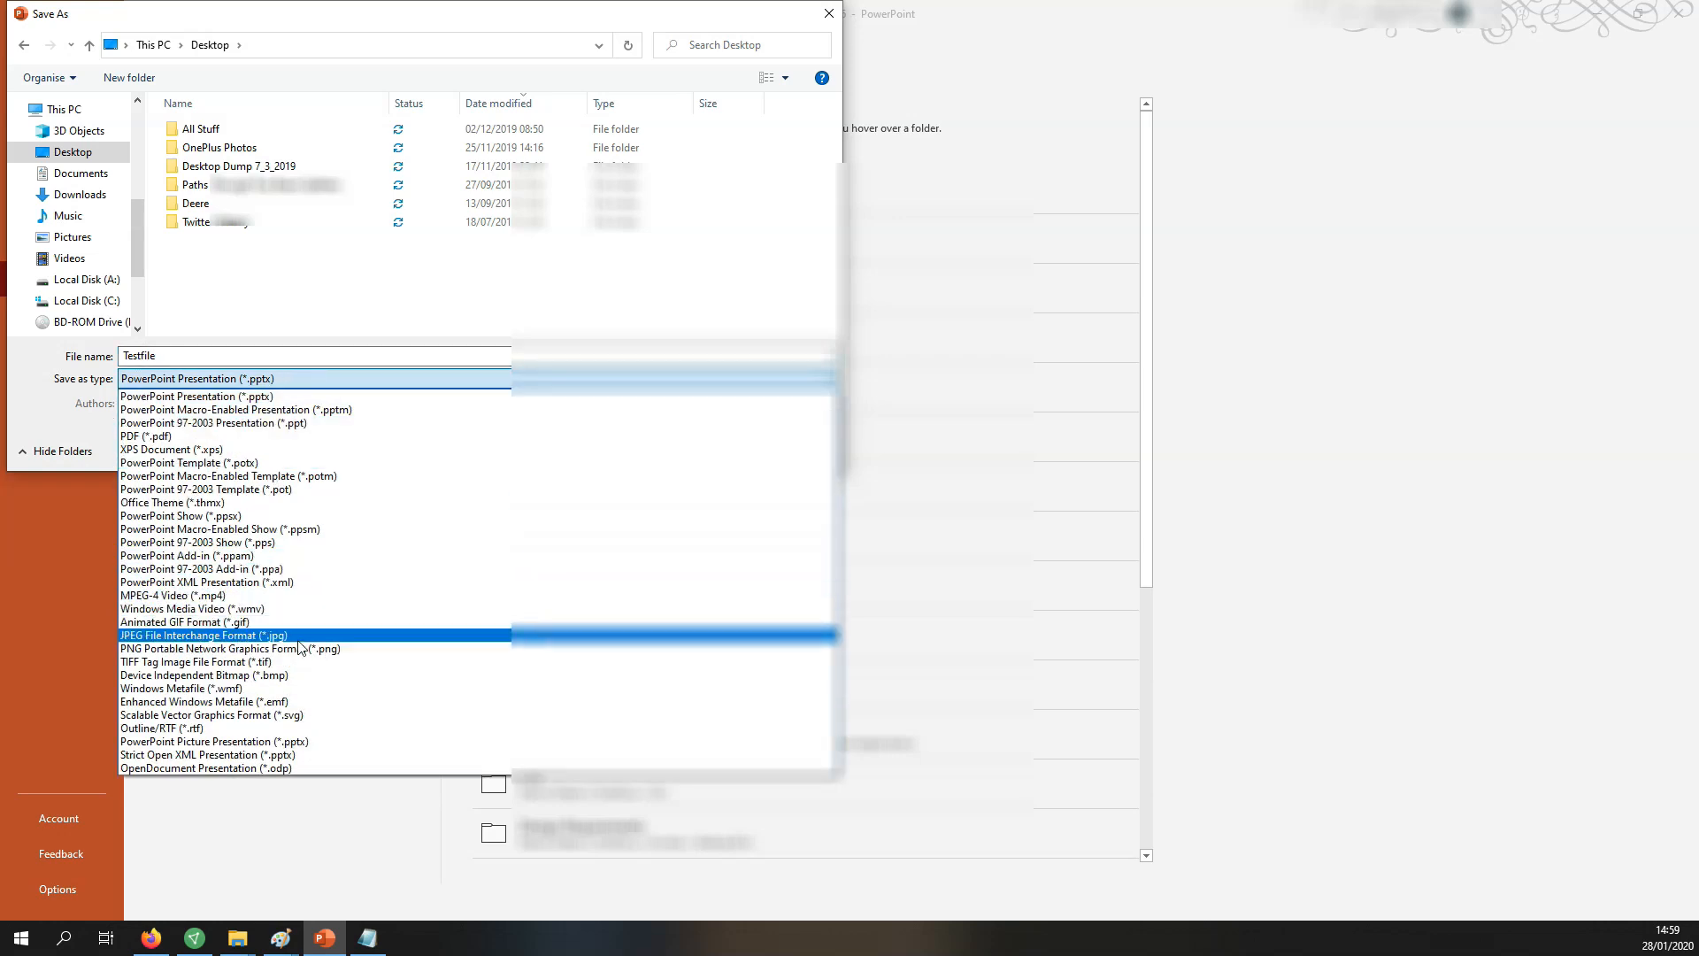
click(201, 635)
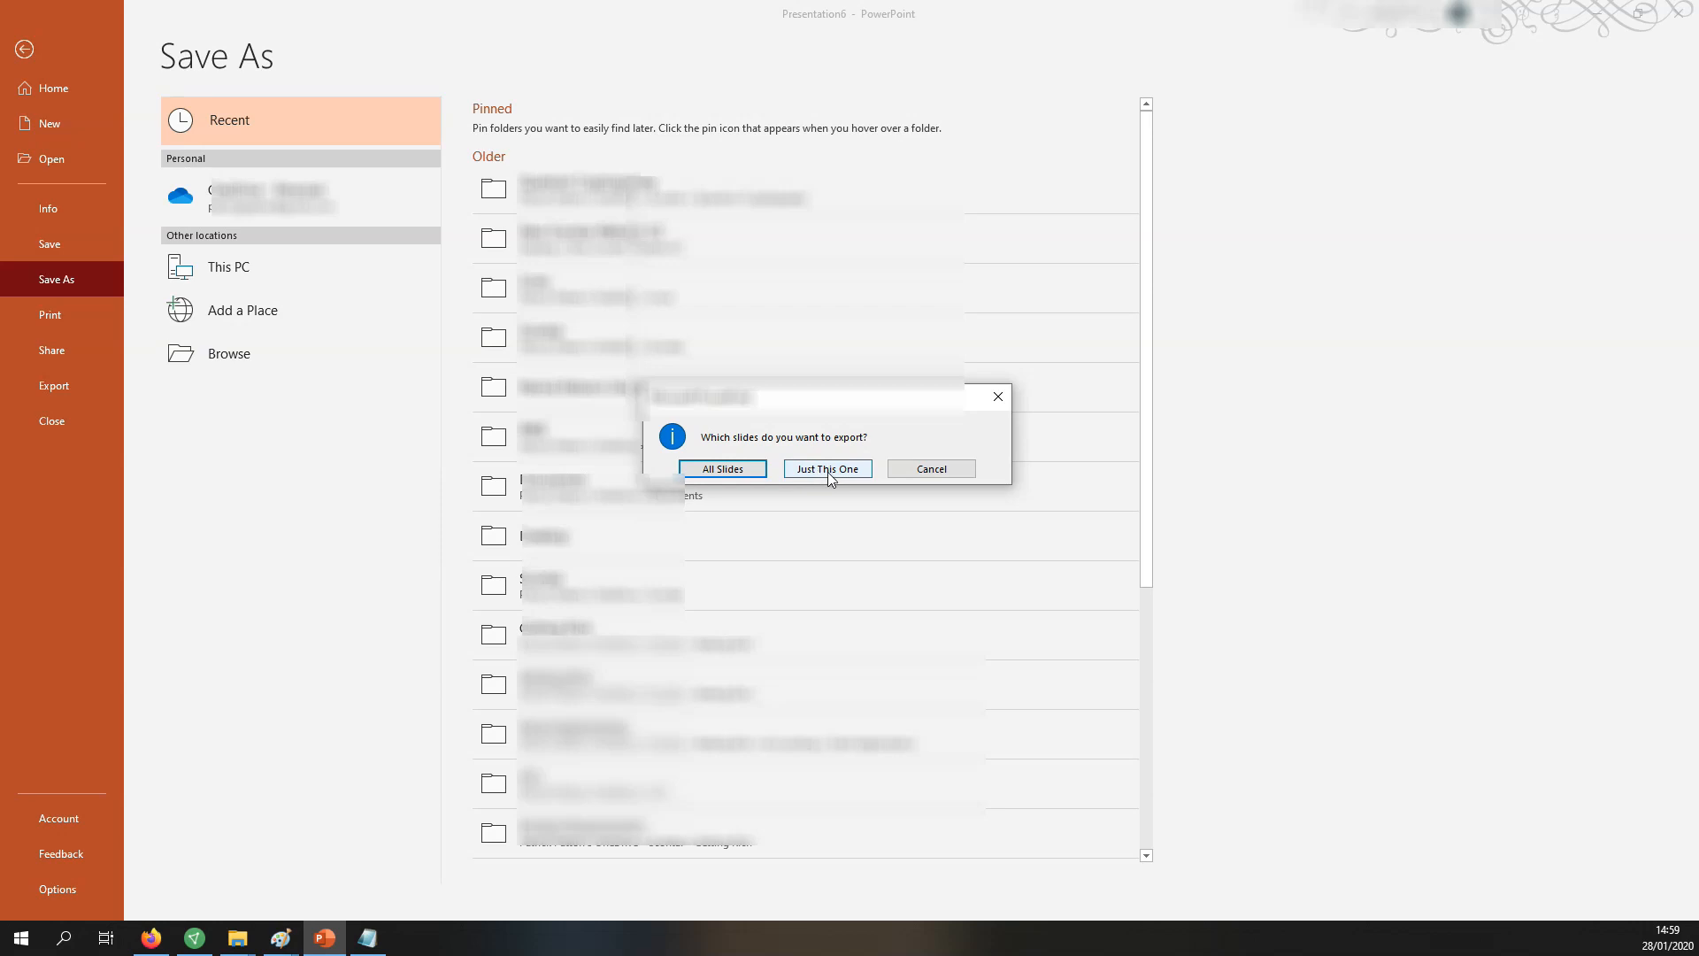
click(826, 468)
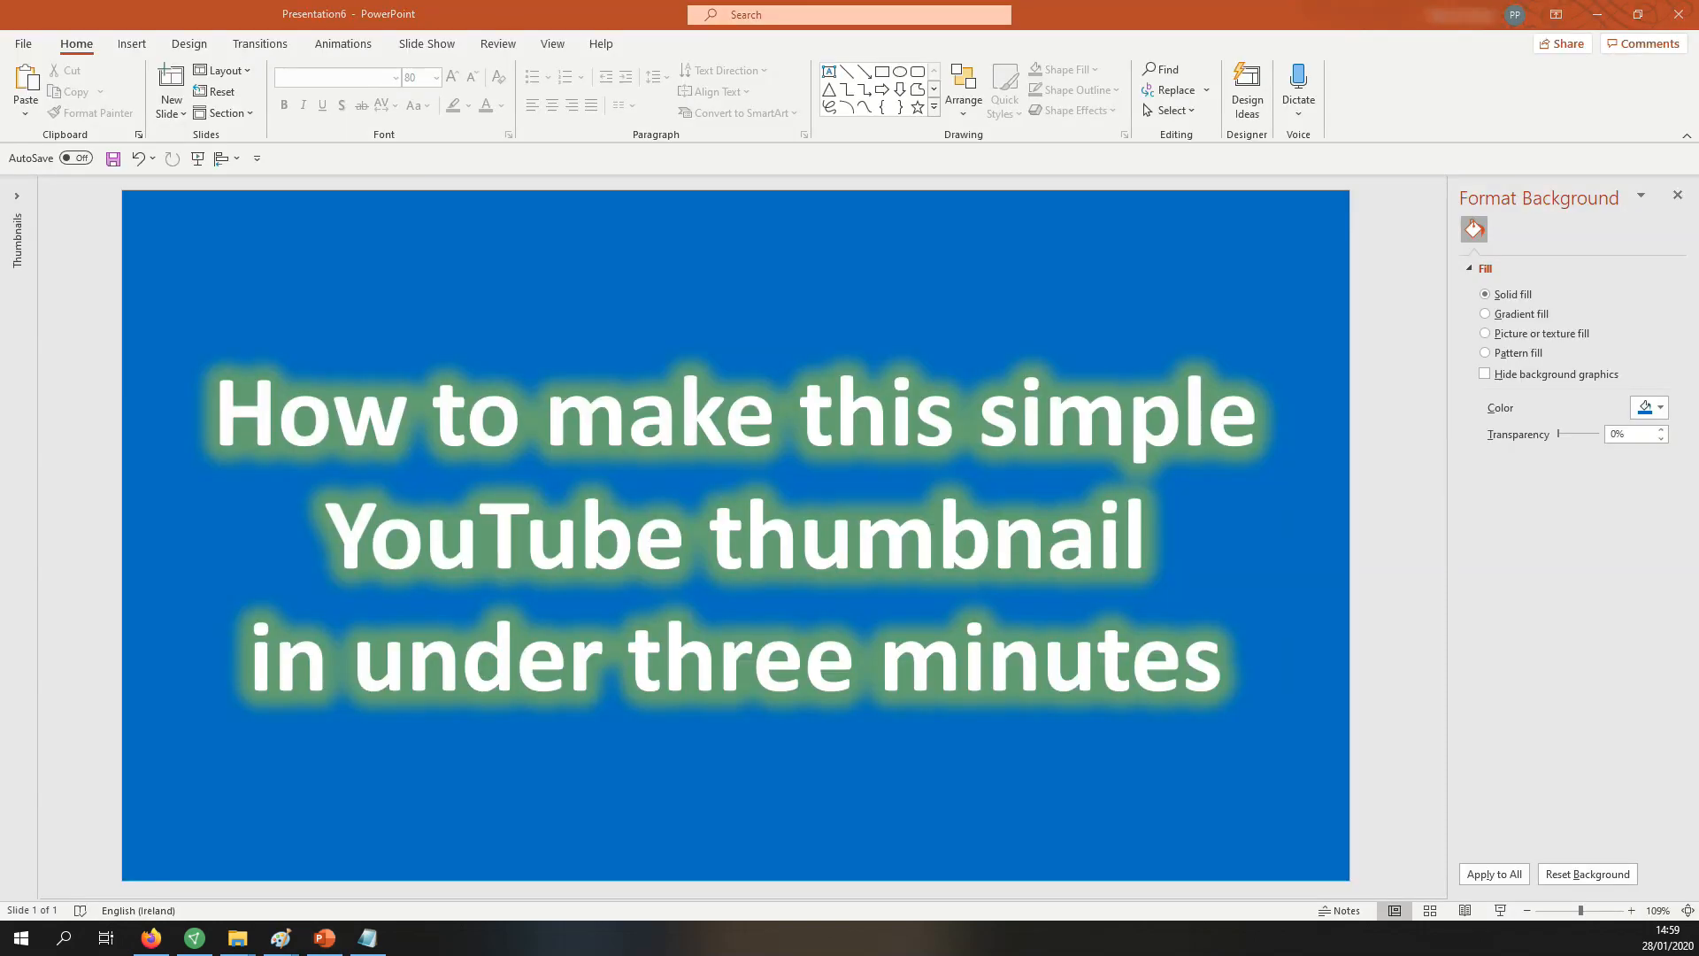
- Open Testfile.jpg in Paint to confirm its 1280 × 720 size
click(280, 937)
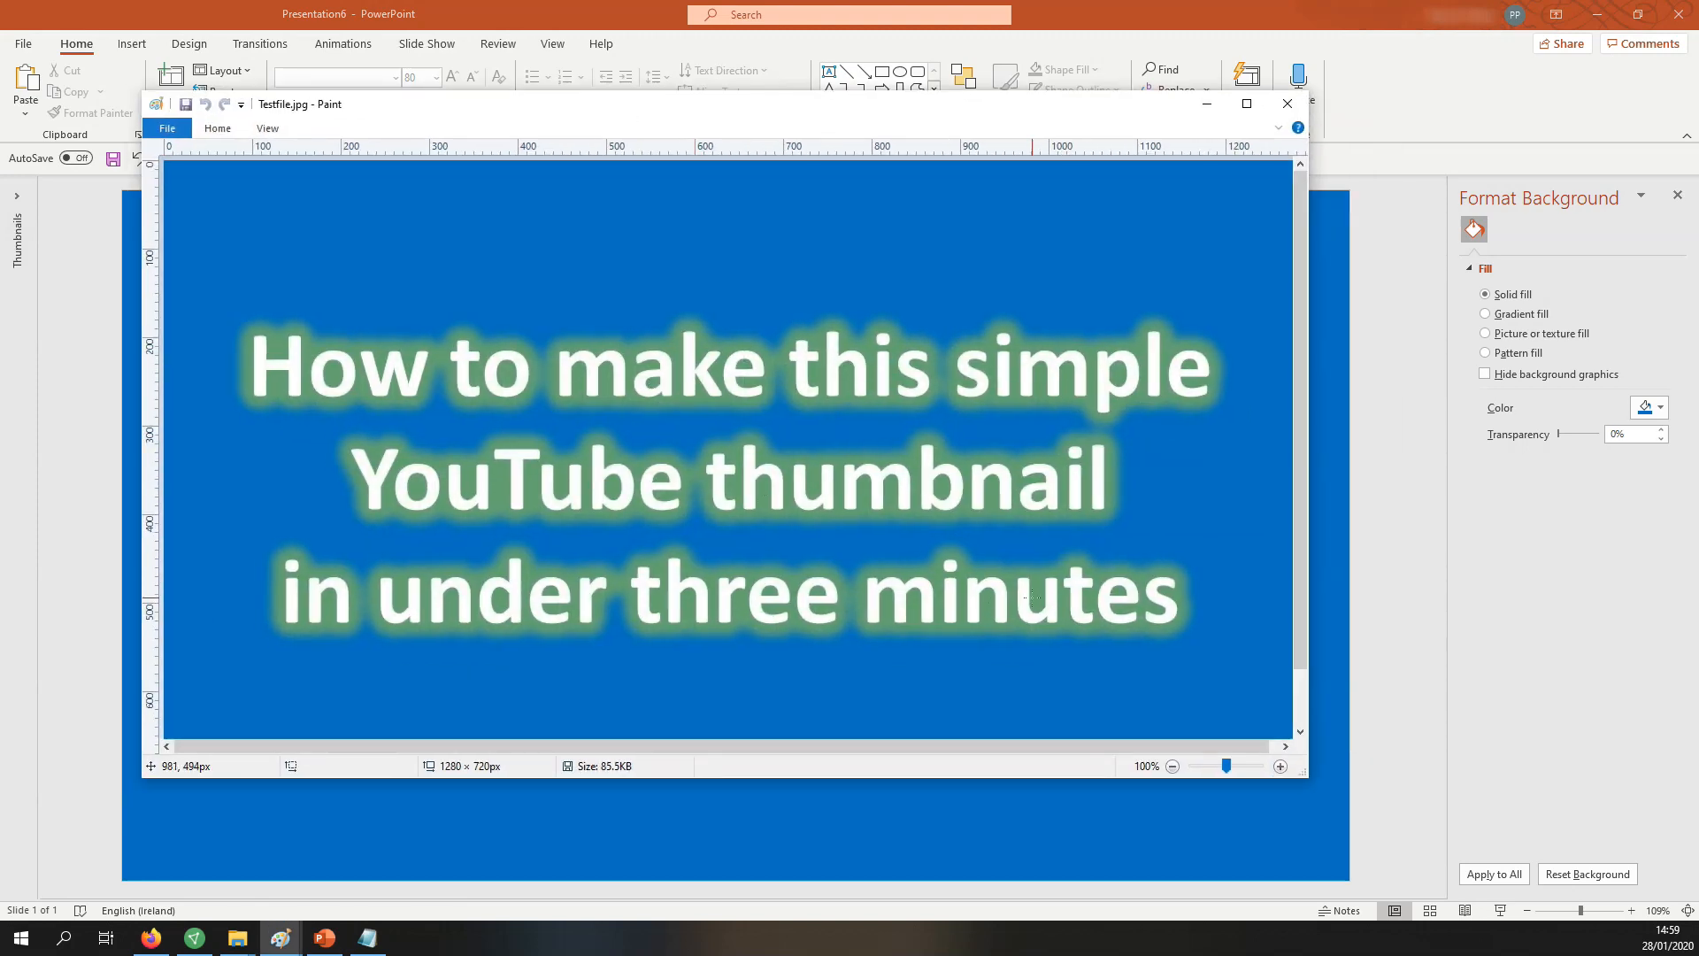
mouse_move(867, 535)
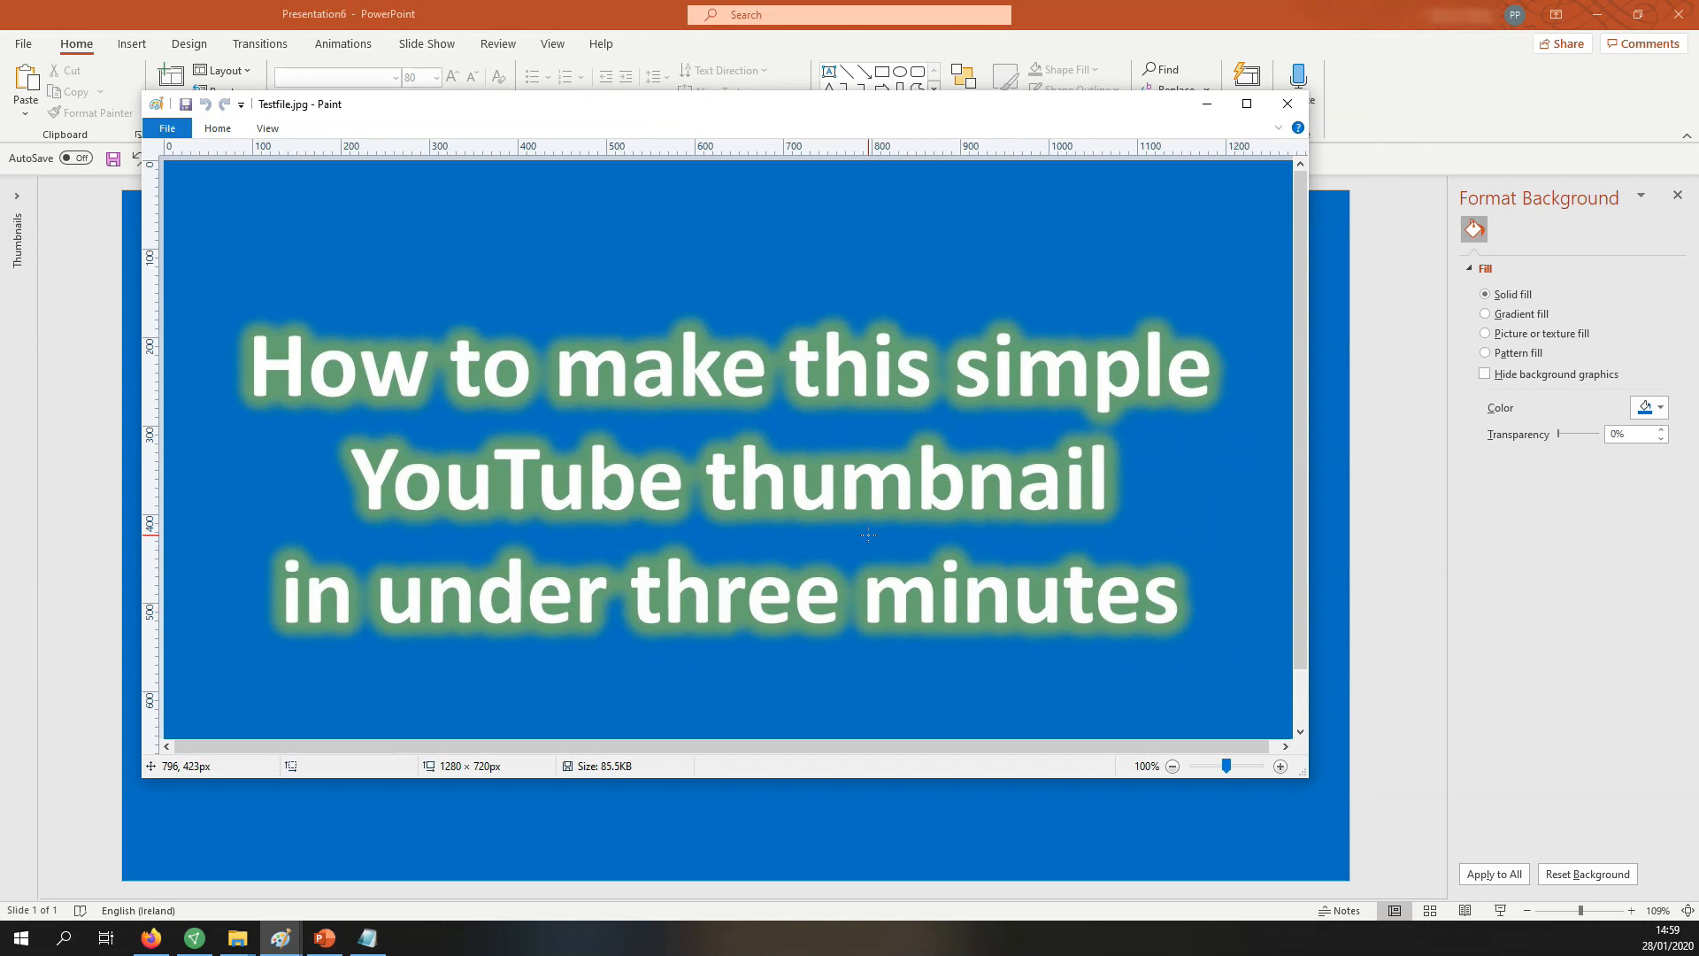
mouse_move(1104, 690)
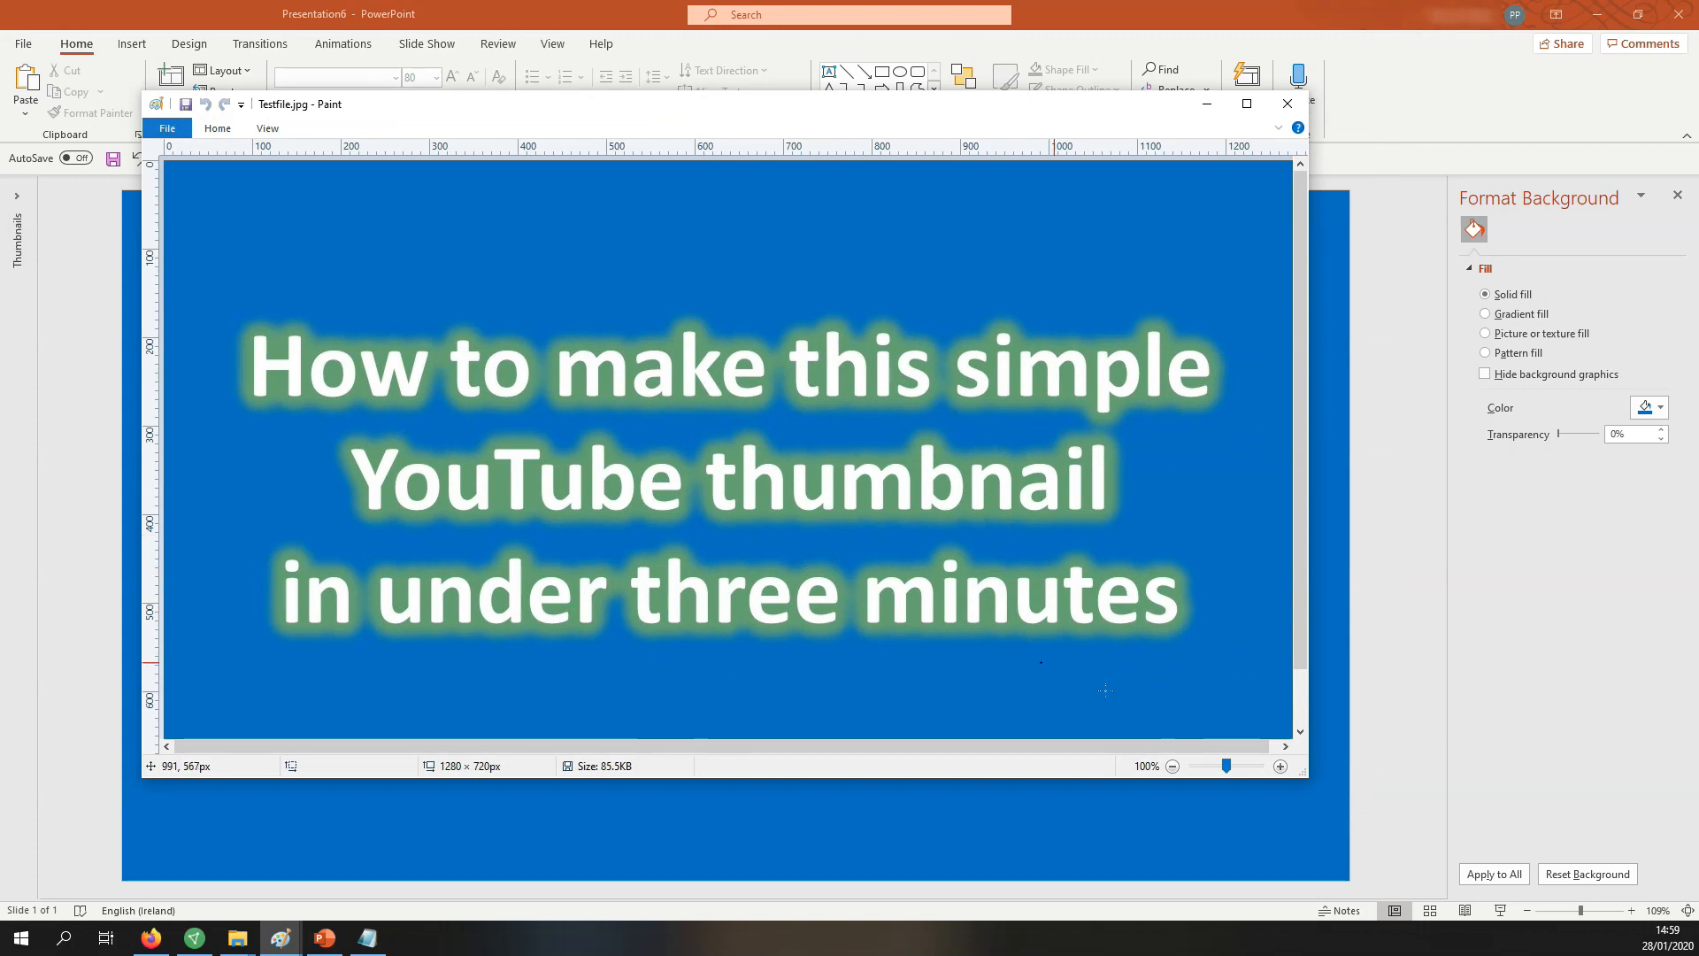
mouse_move(924, 463)
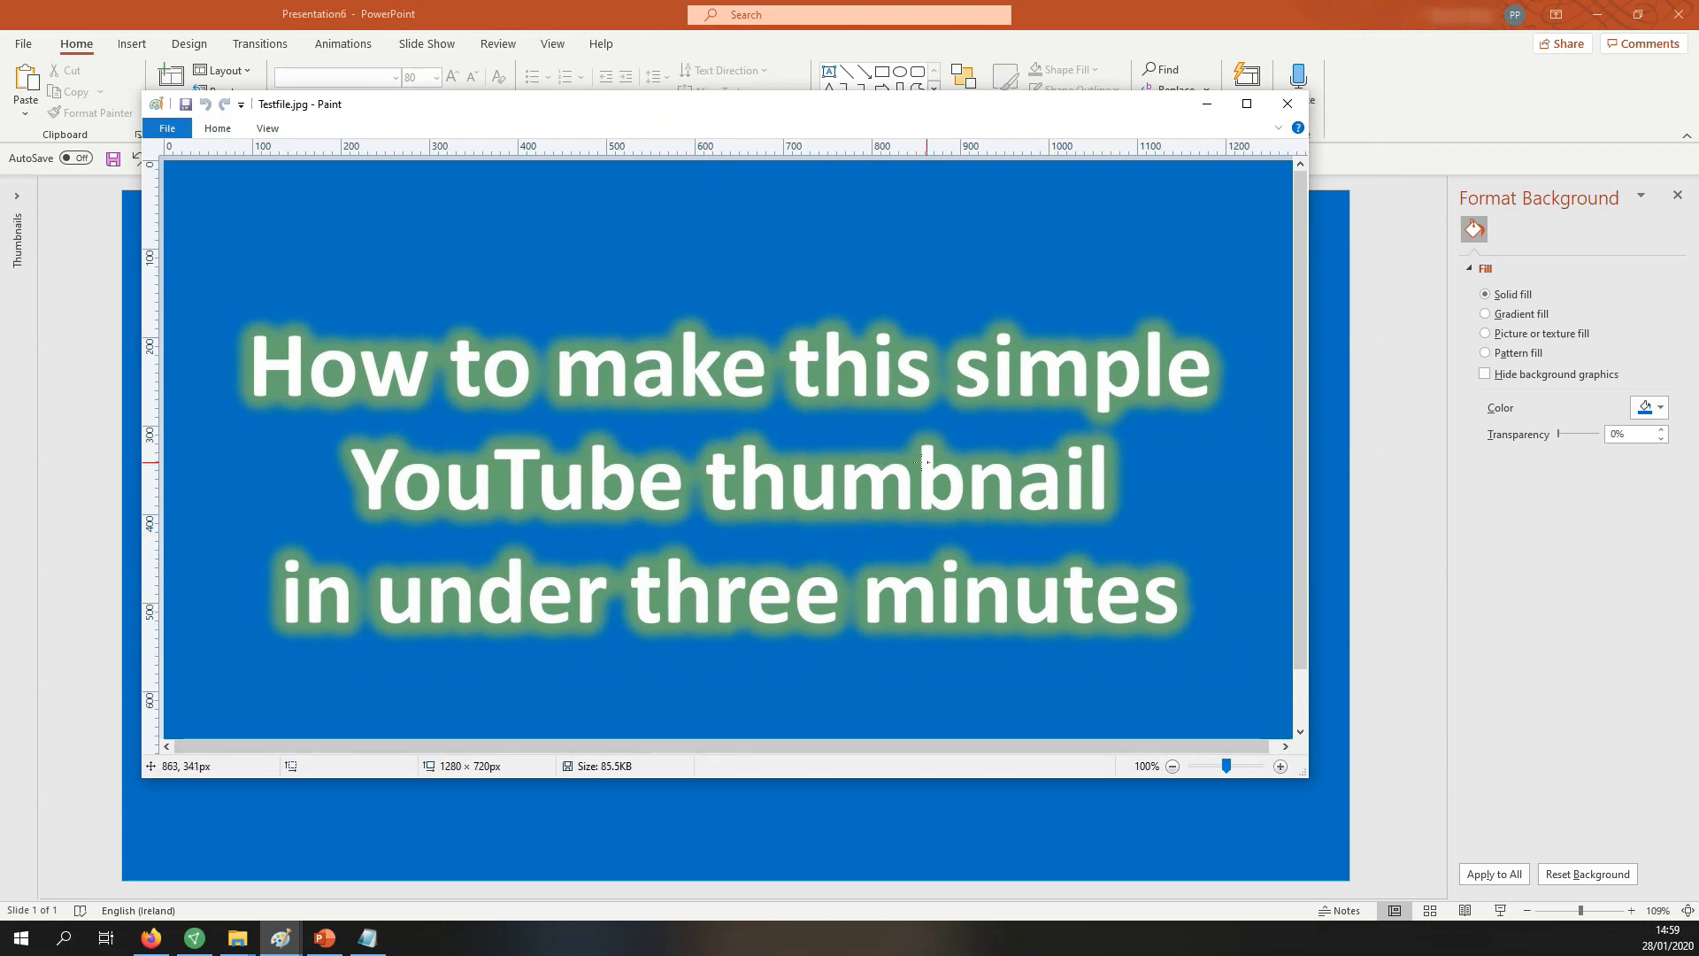
mouse_move(1402, 454)
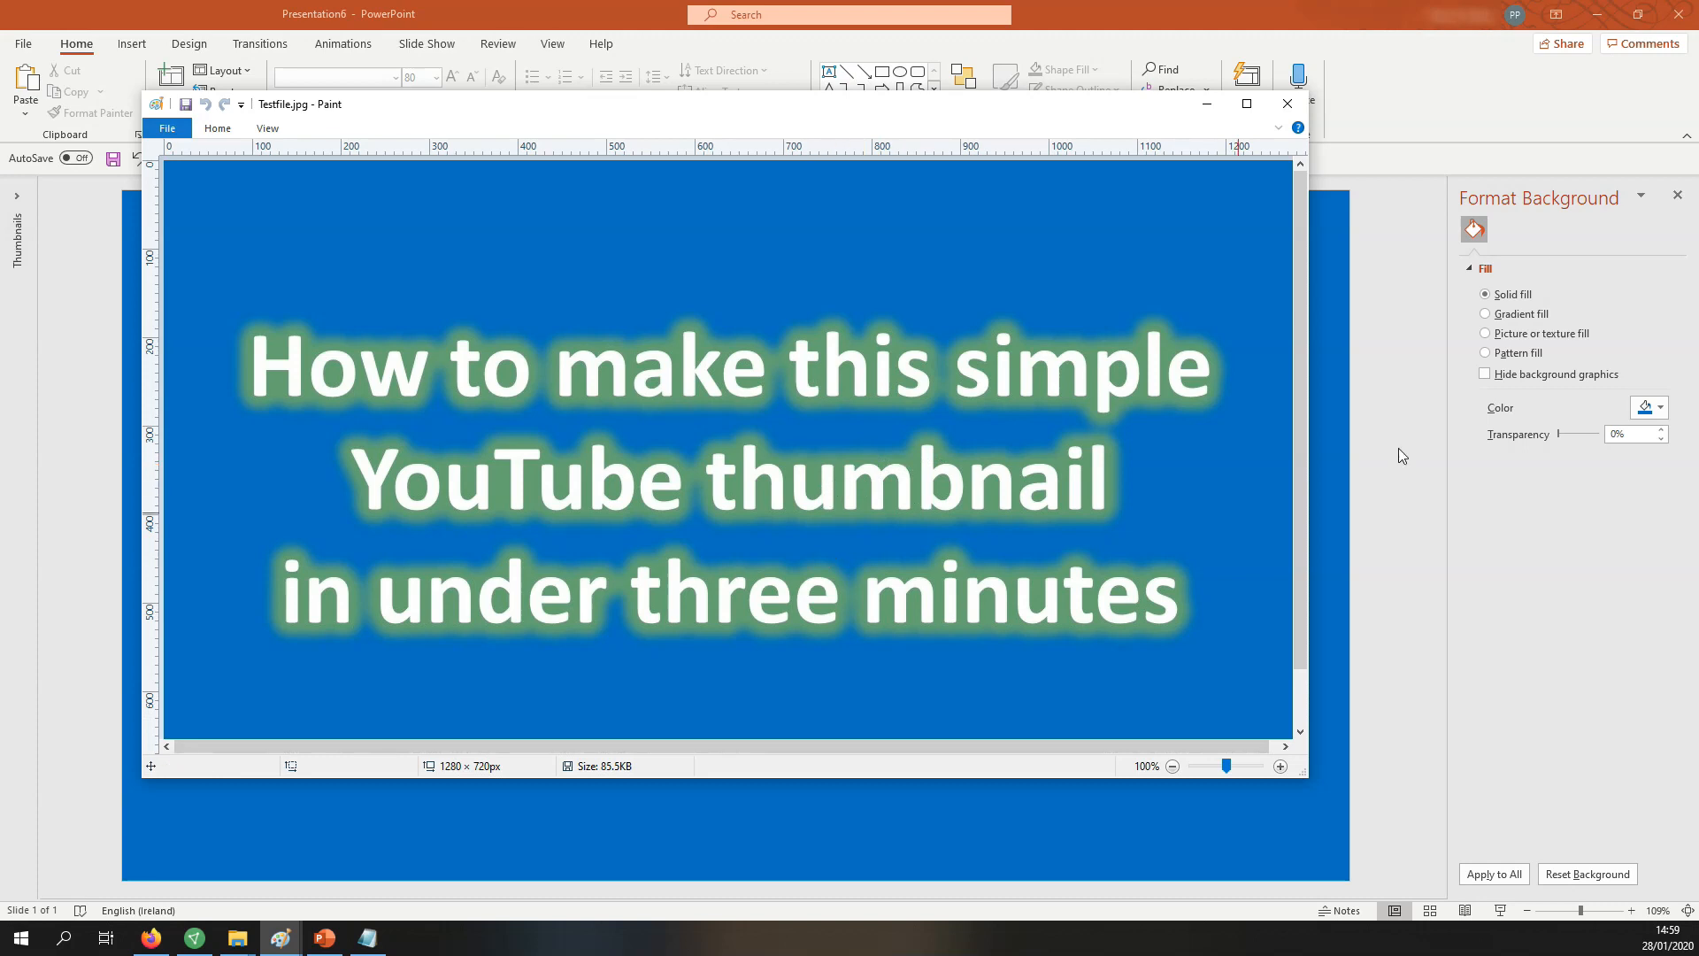